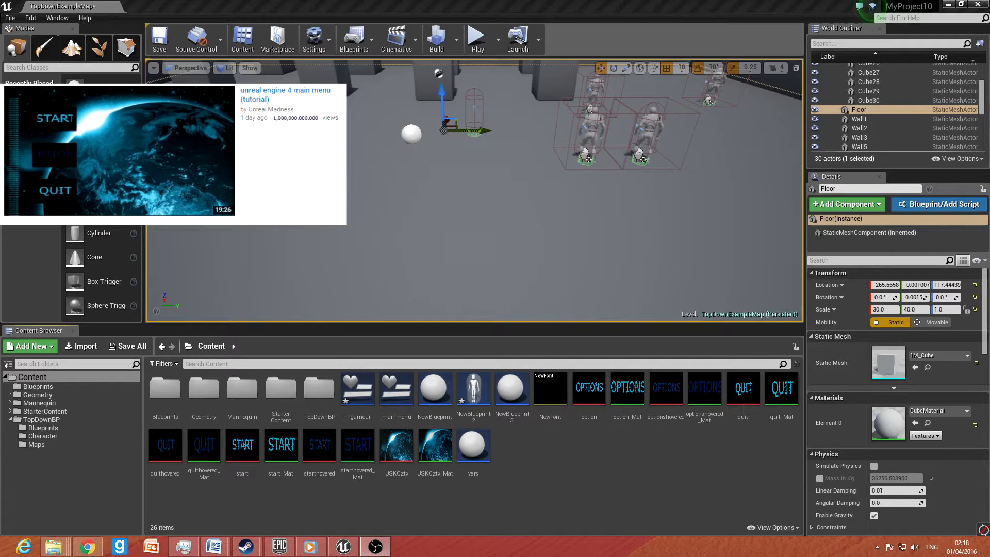
Step: Duplicate the main menu widget as ingamemenu and open it in the Widget Blueprint editor
right_click(396, 388)
text(ingamem)
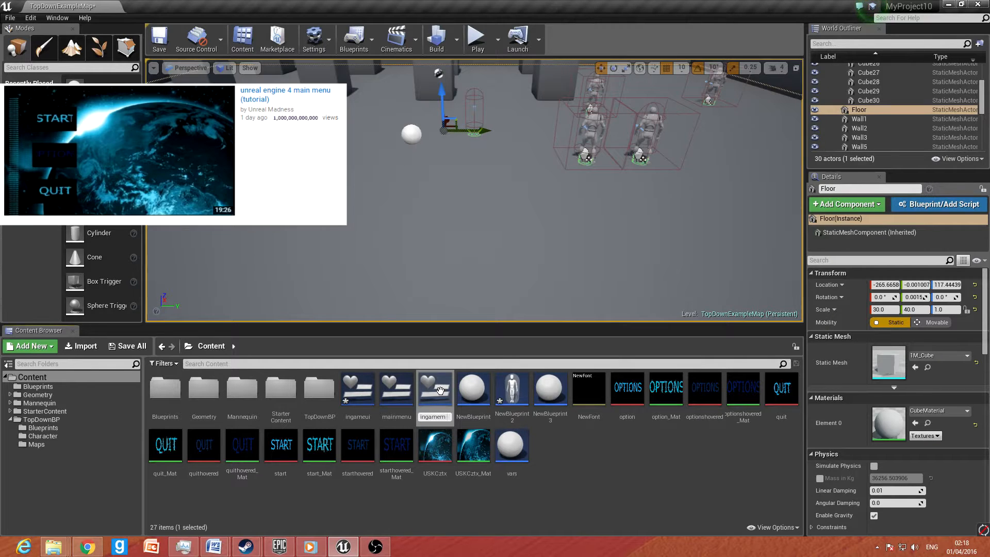
double_click(357, 388)
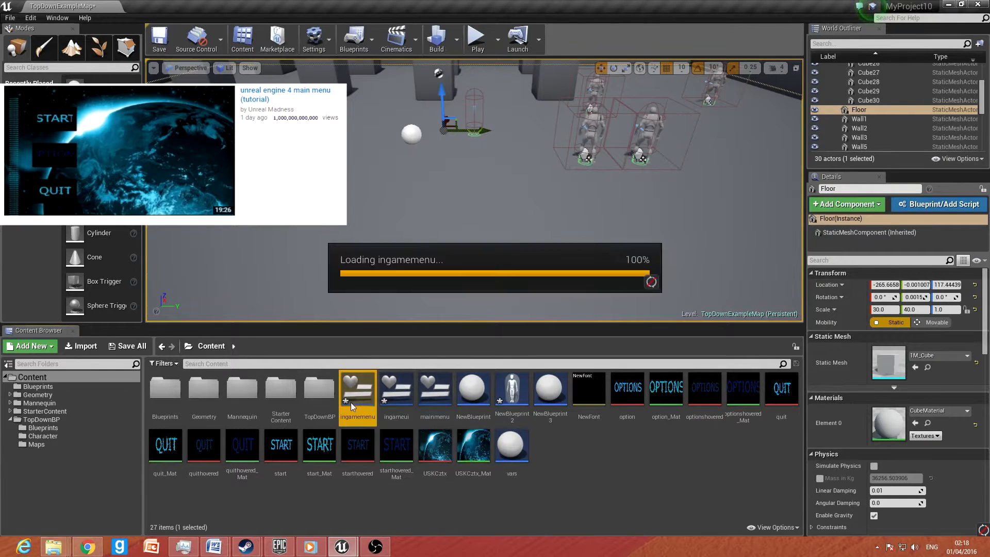
double_click(357, 389)
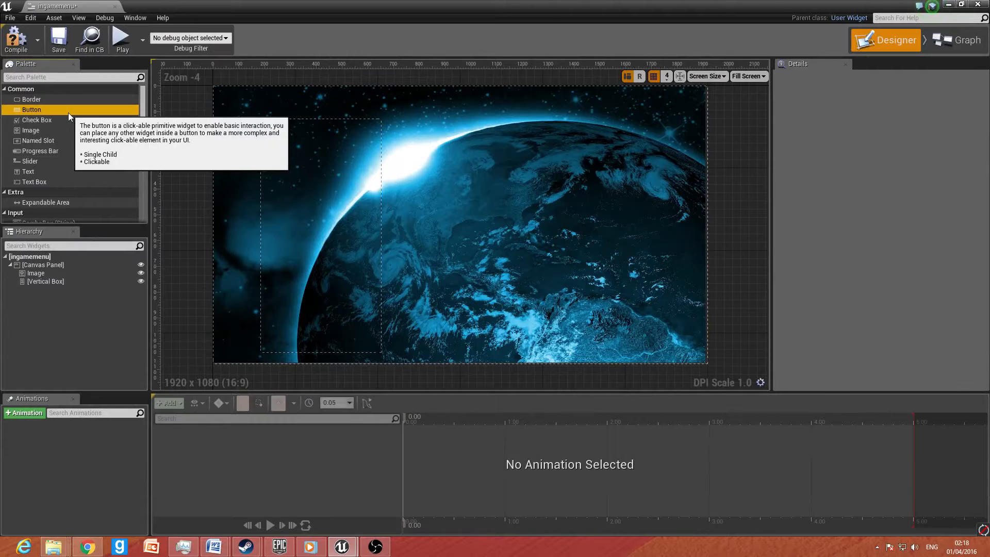
Step: Place Button widgets from the Palette into the Vertical Box and review their Details
click(959, 40)
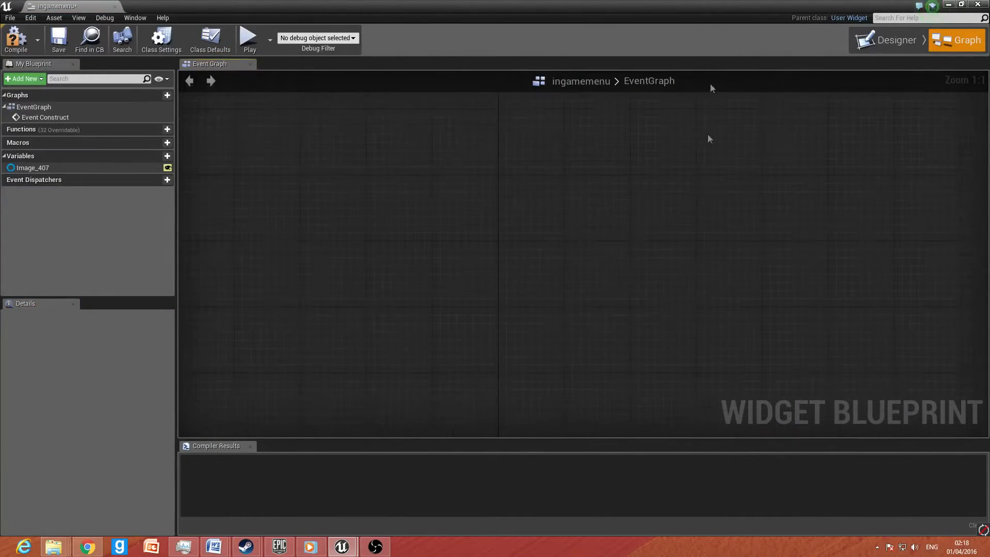
click(893, 40)
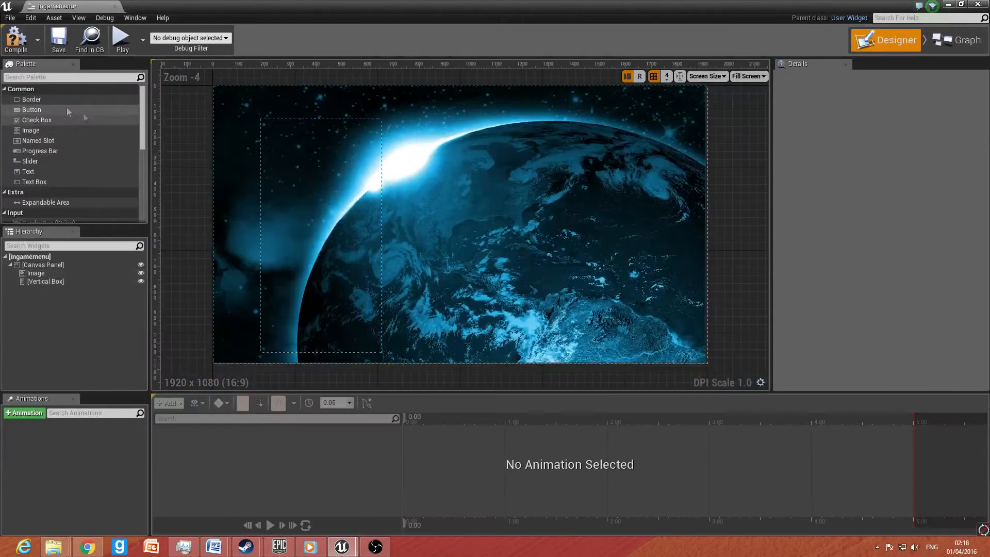
drag(31, 110, 319, 123)
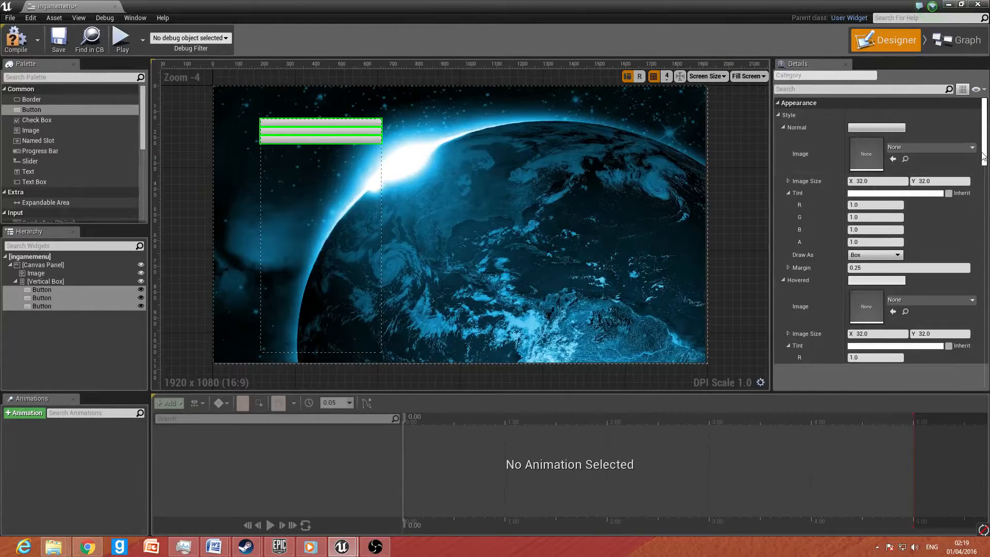
scroll(down, 3)
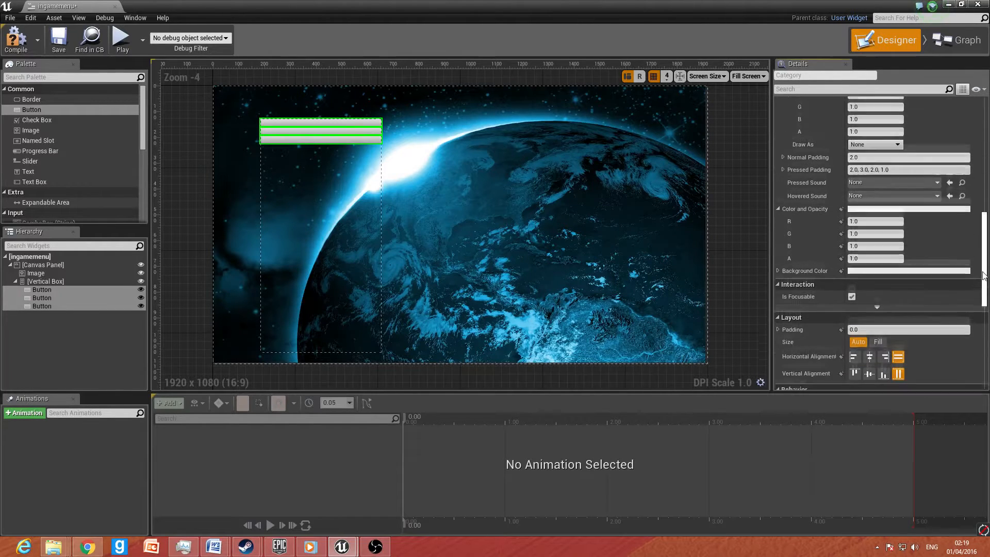
scroll(down, 3)
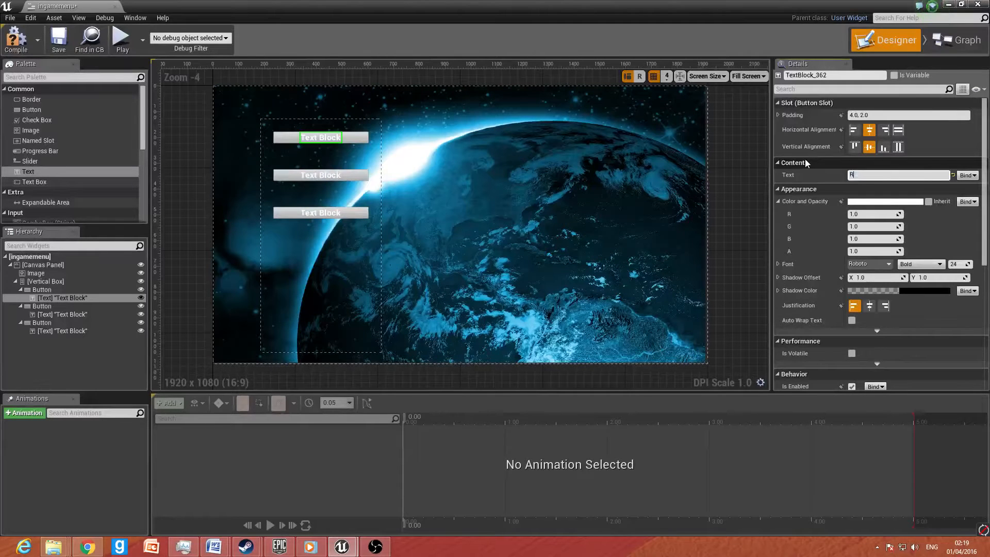
Step: Label the first button's text block 'Resume'
text(Resume)
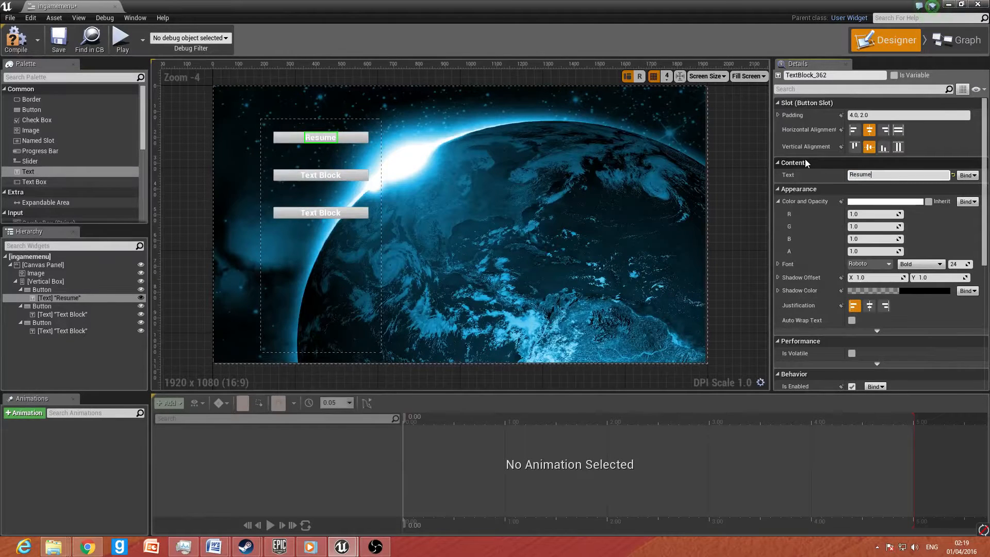
click(320, 176)
text(options)
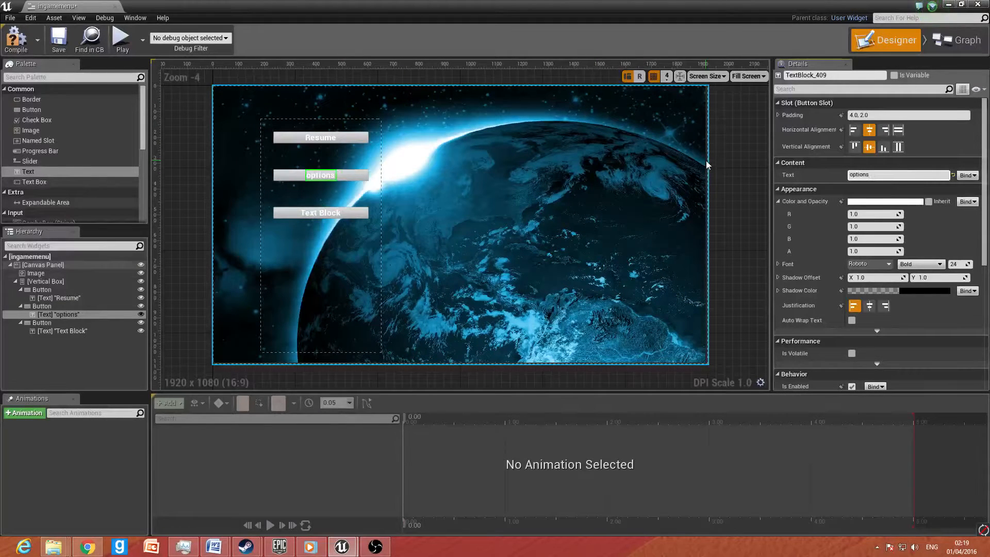
Step: Label the third button's text block 'quit to main'
click(321, 213)
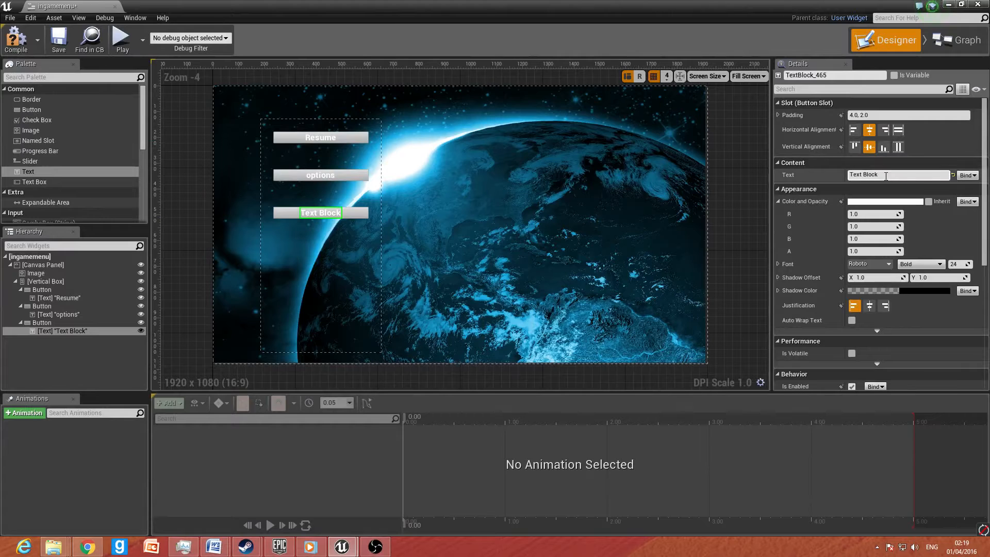
text(quit)
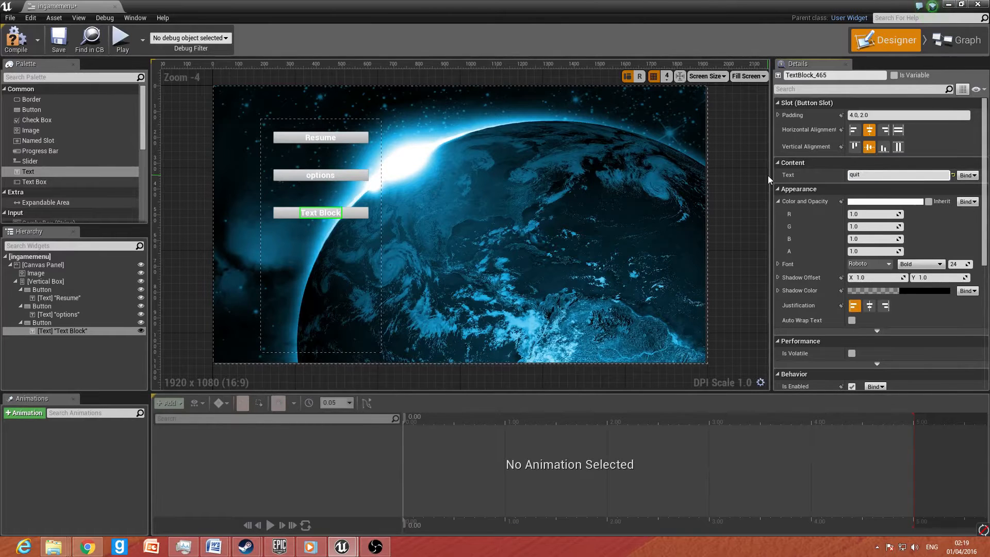
text(quit to main)
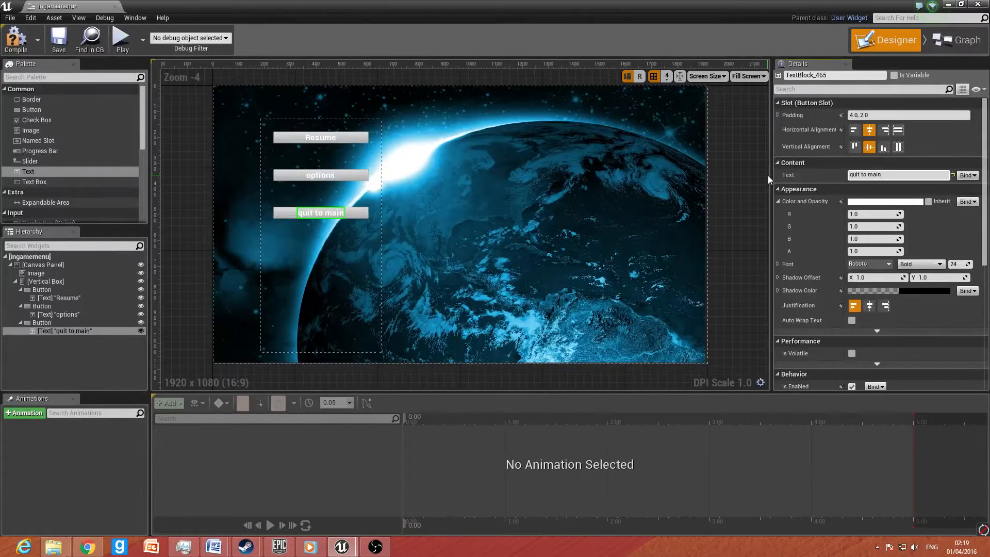
click(896, 176)
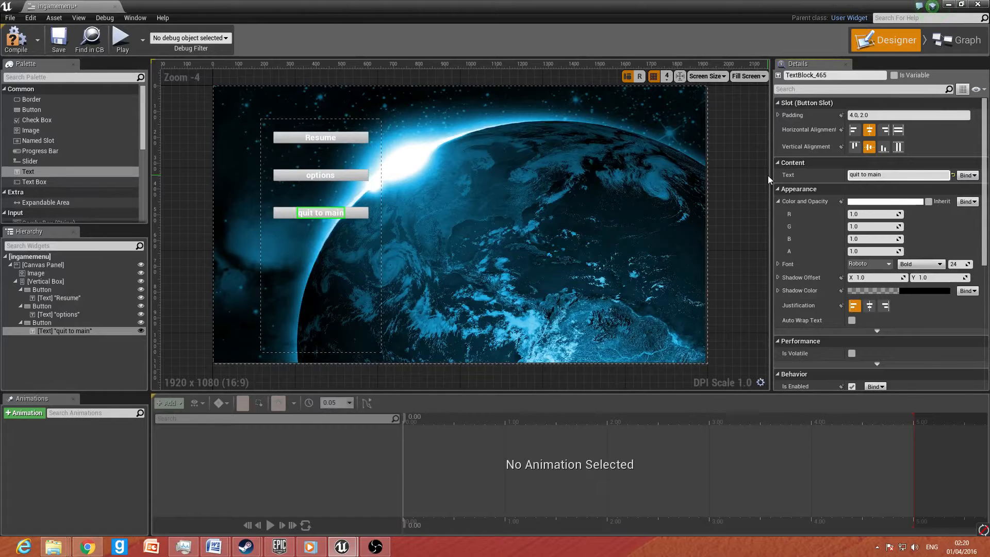
click(896, 174)
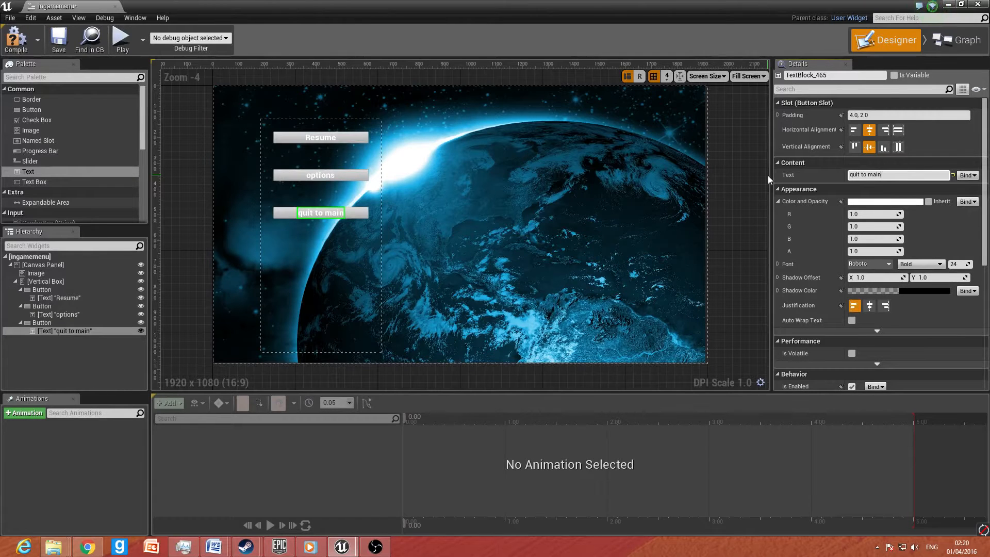
mouse_move(308, 211)
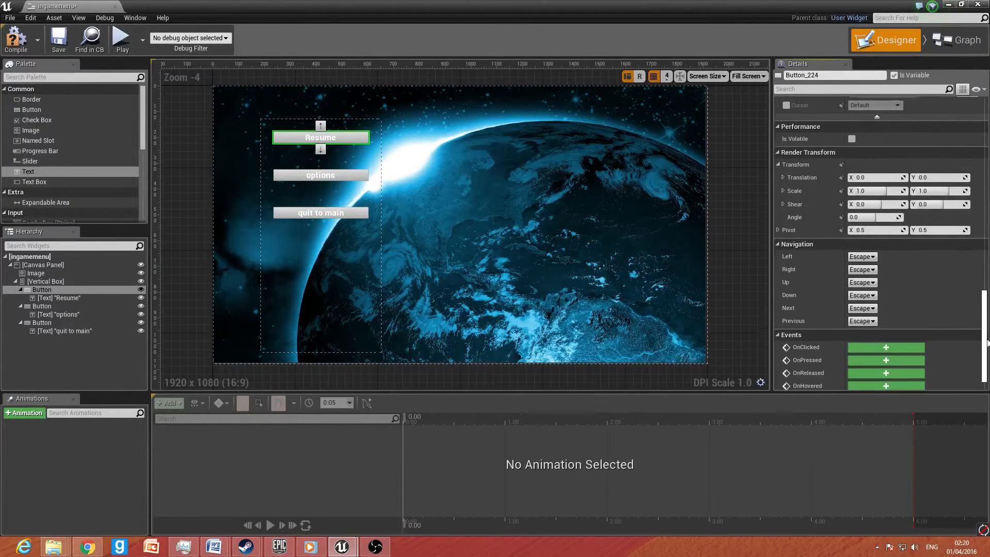
mouse_move(873, 336)
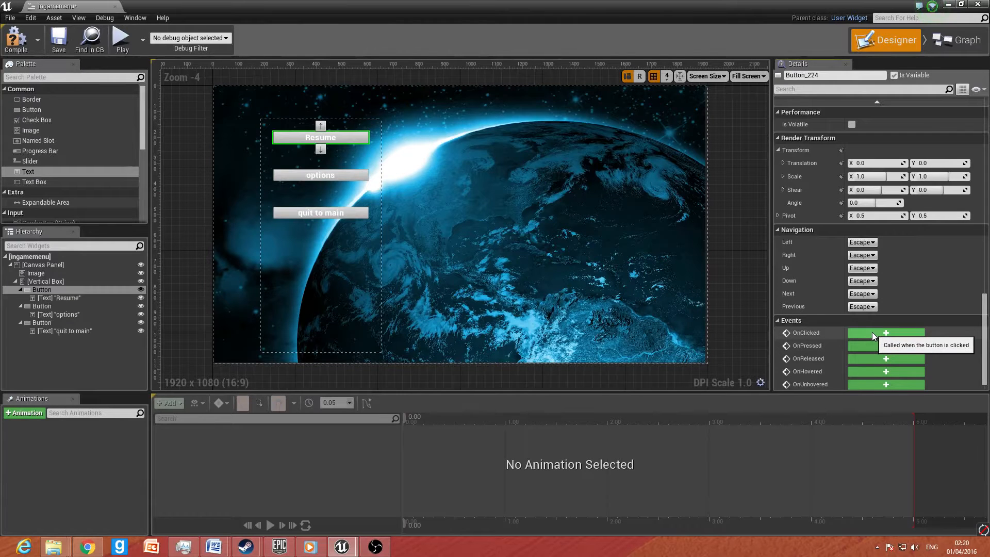
Step: Add an OnClicked event for the Resume button in the event graph
click(884, 333)
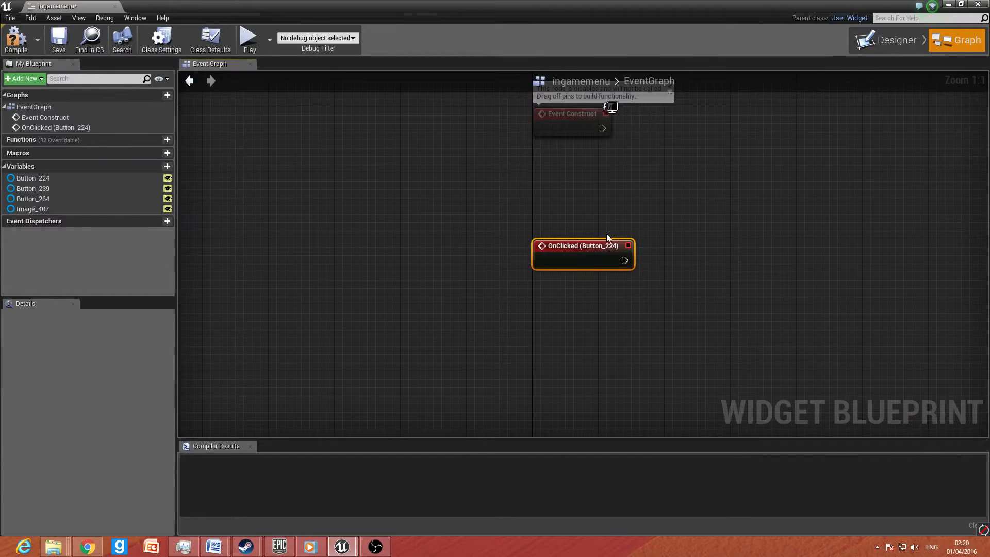
mouse_move(603, 226)
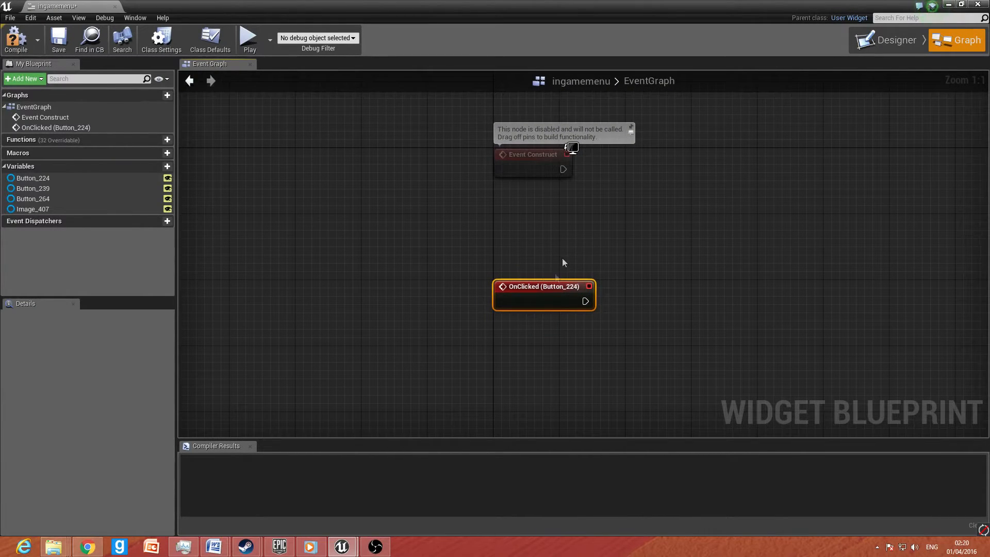
click(893, 41)
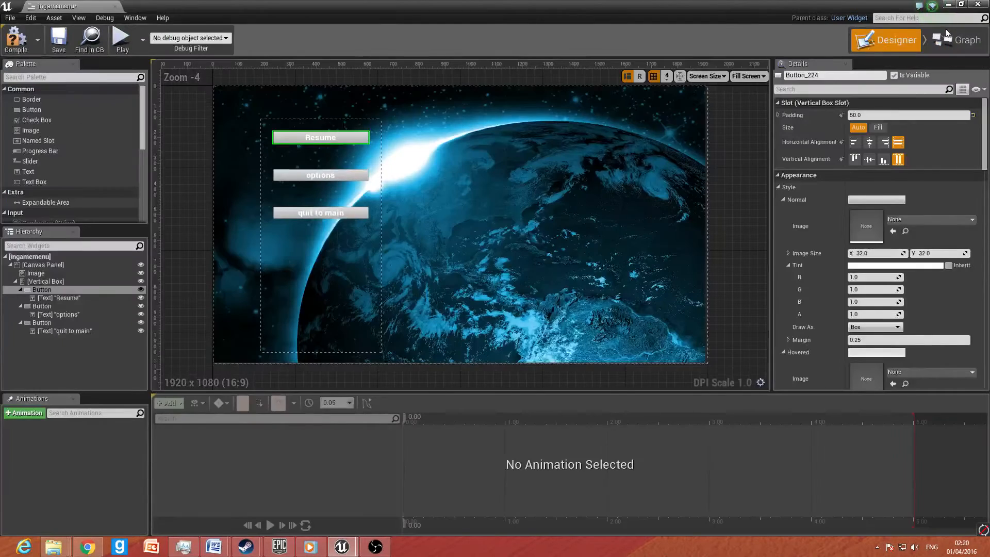
click(965, 40)
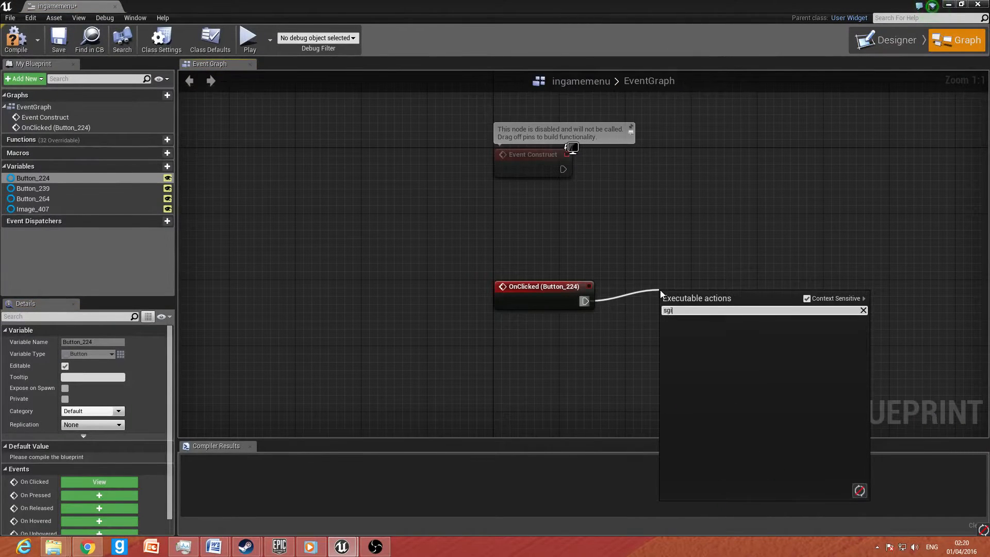
Step: Search for Set Show Mouse Cursor off the event, with context filtering disabled
text(set show)
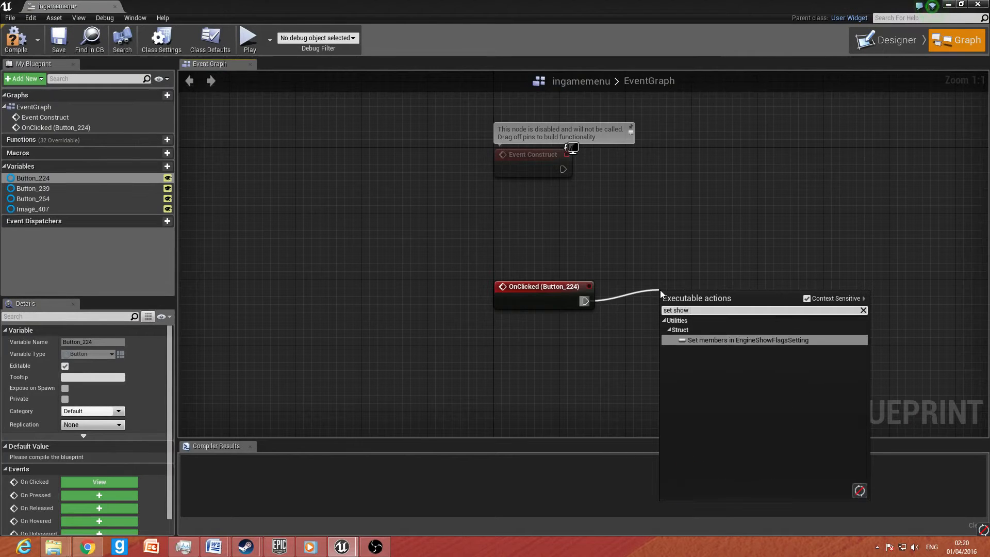
text(mouse cursor)
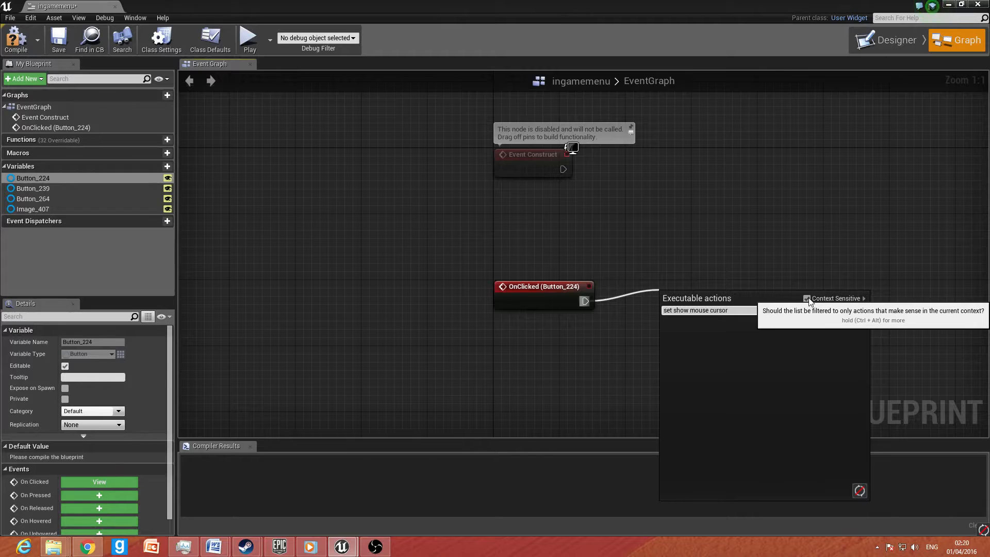
click(695, 311)
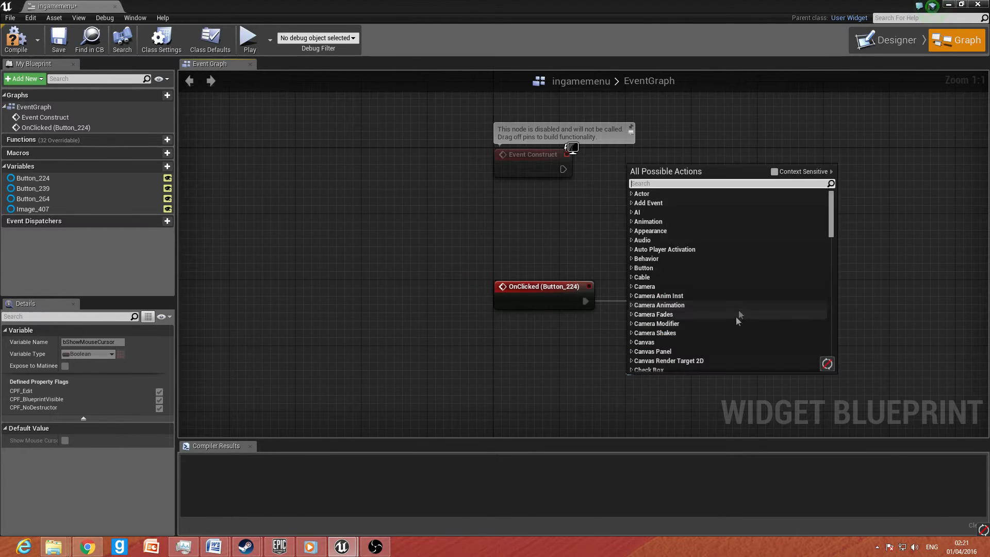
mouse_move(467, 401)
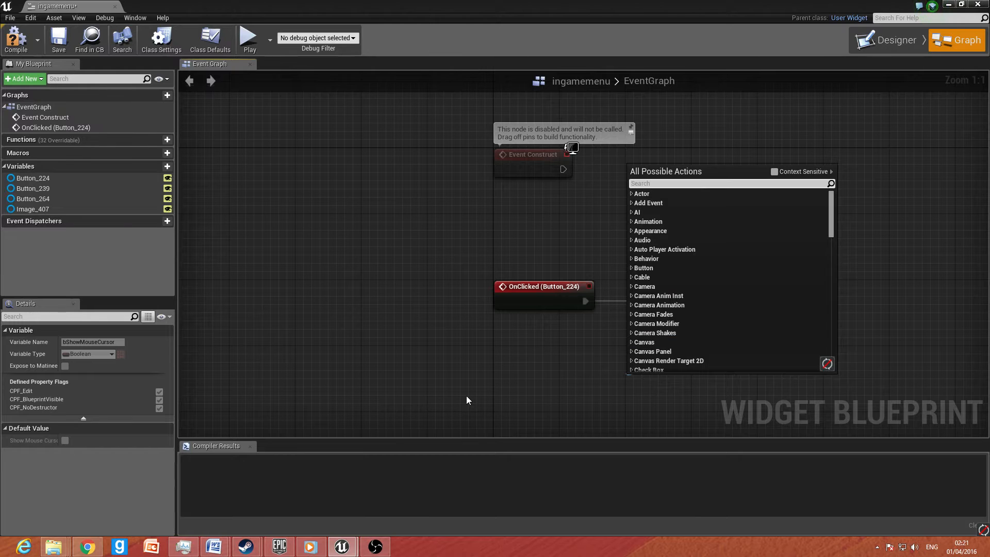
Step: Add Get Player Controller and wire it into the Set Show Mouse Cursor node
text(get player cont)
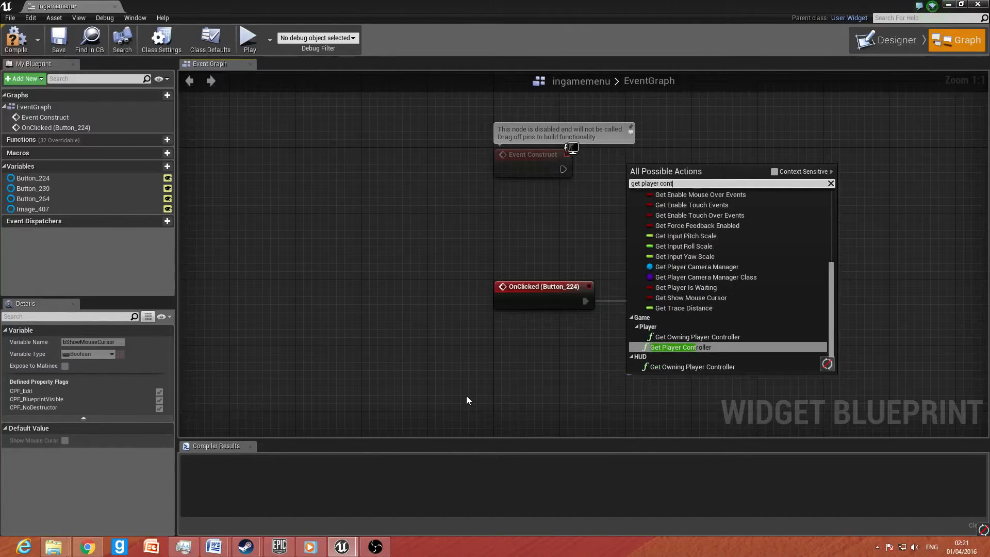
click(679, 347)
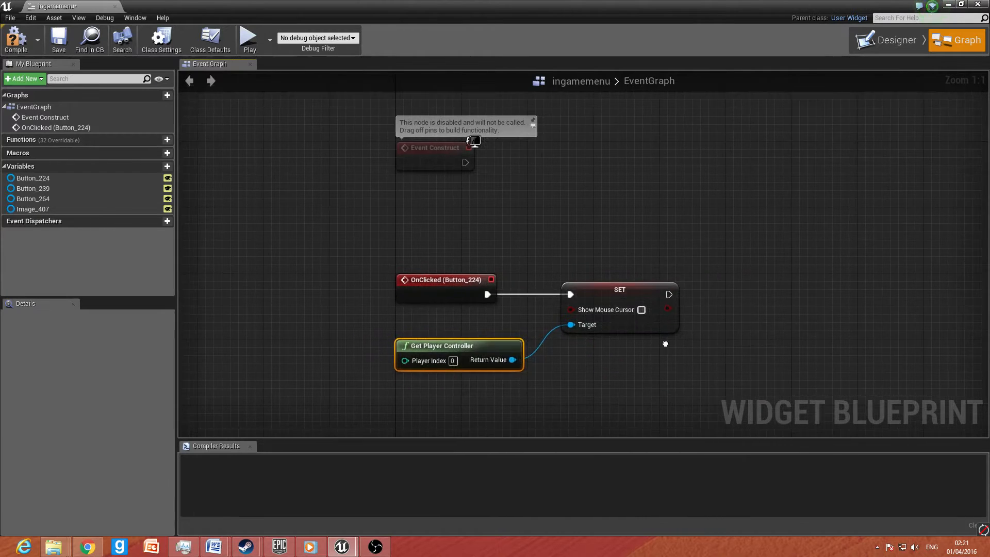
drag(665, 345, 512, 262)
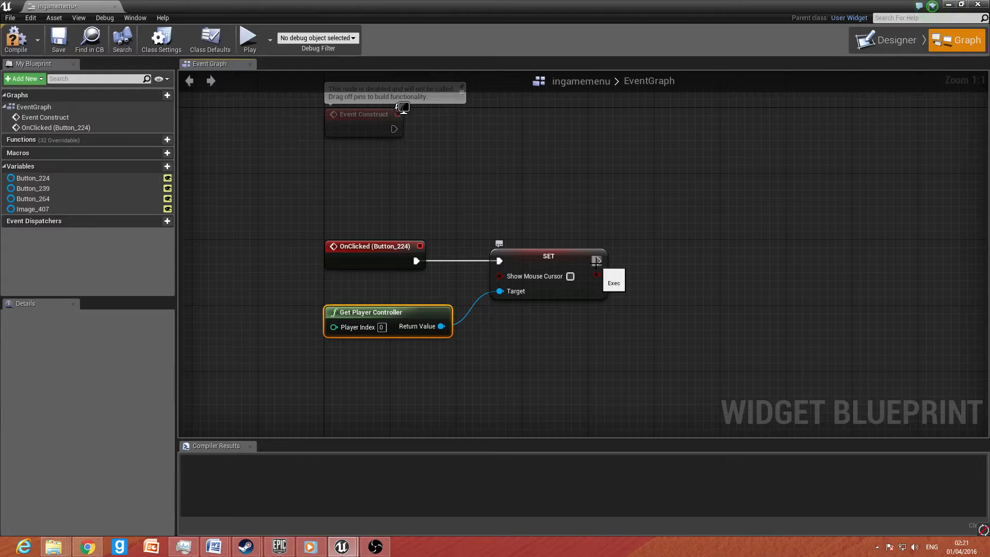
Step: Chain Set Game Paused (unchecked) and Remove from Parent after hiding the cursor
drag(597, 261, 650, 264)
text(set game paused)
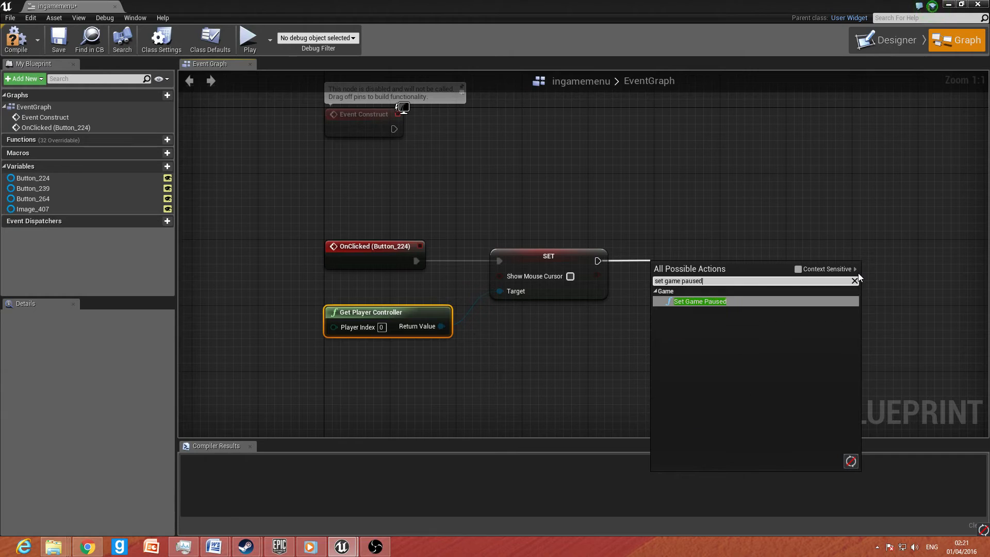
click(699, 301)
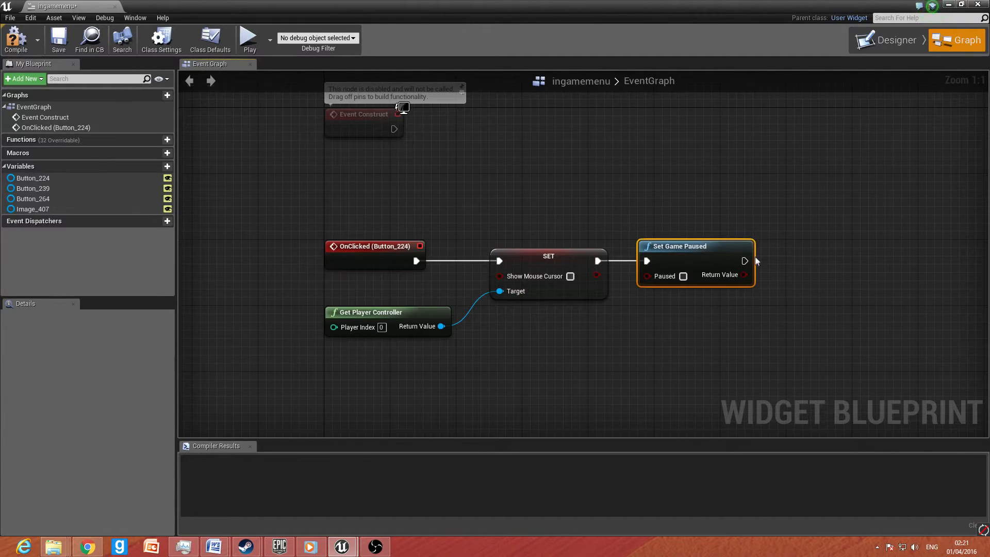
drag(748, 260, 808, 265)
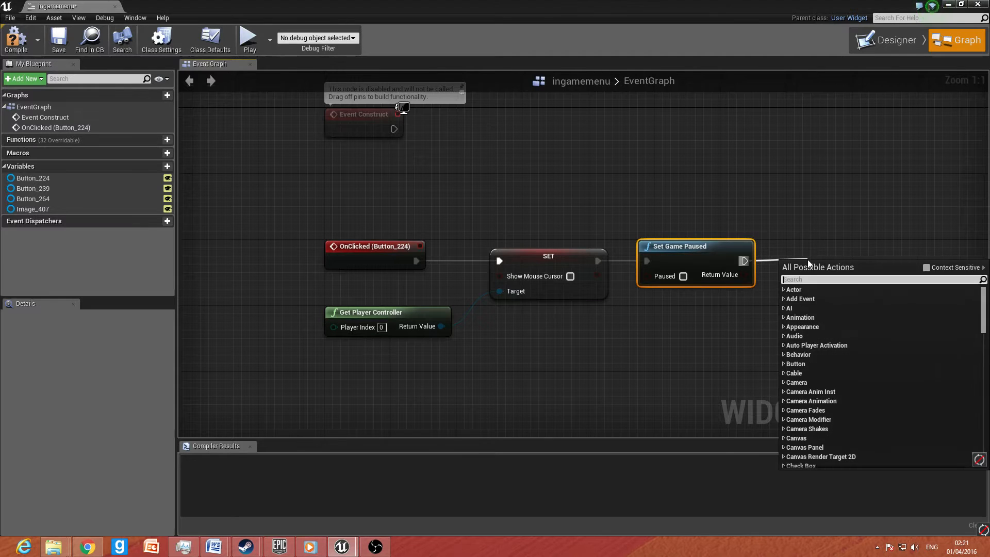
text(ren)
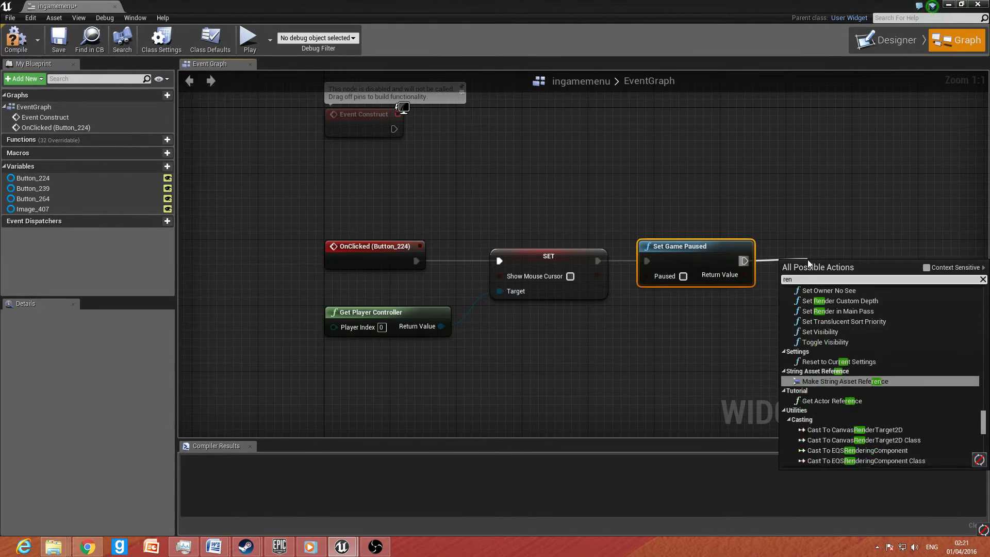
text(remove from)
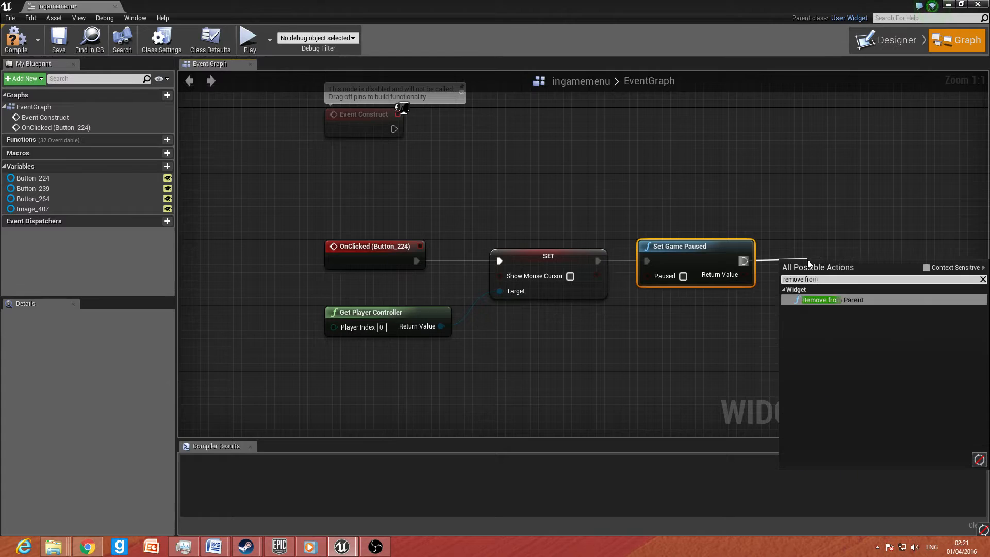
click(820, 299)
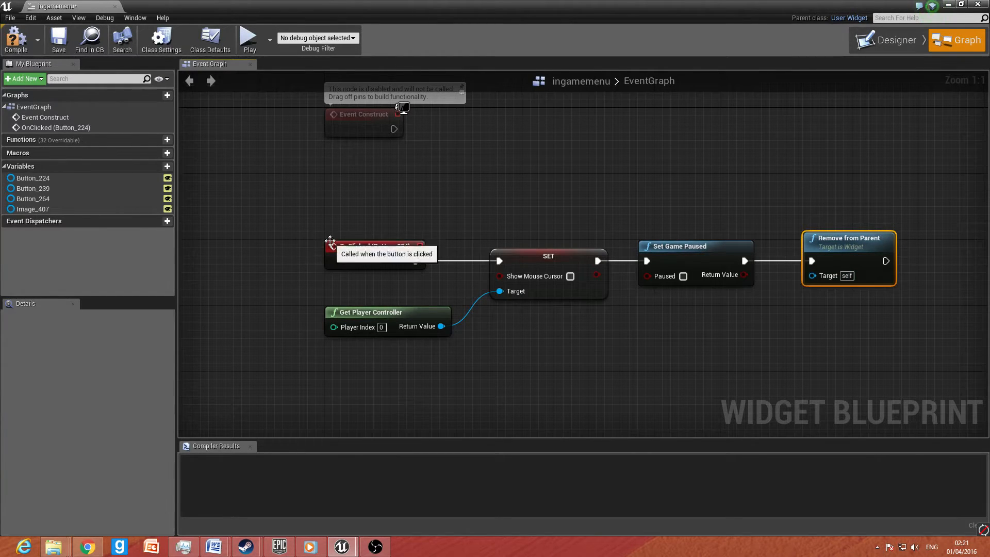
mouse_move(292, 251)
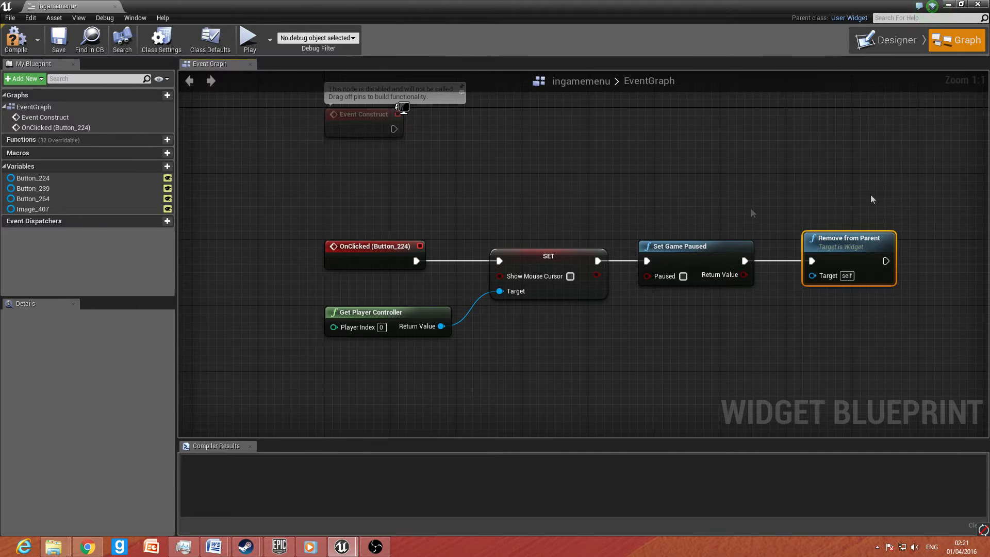
mouse_move(628, 114)
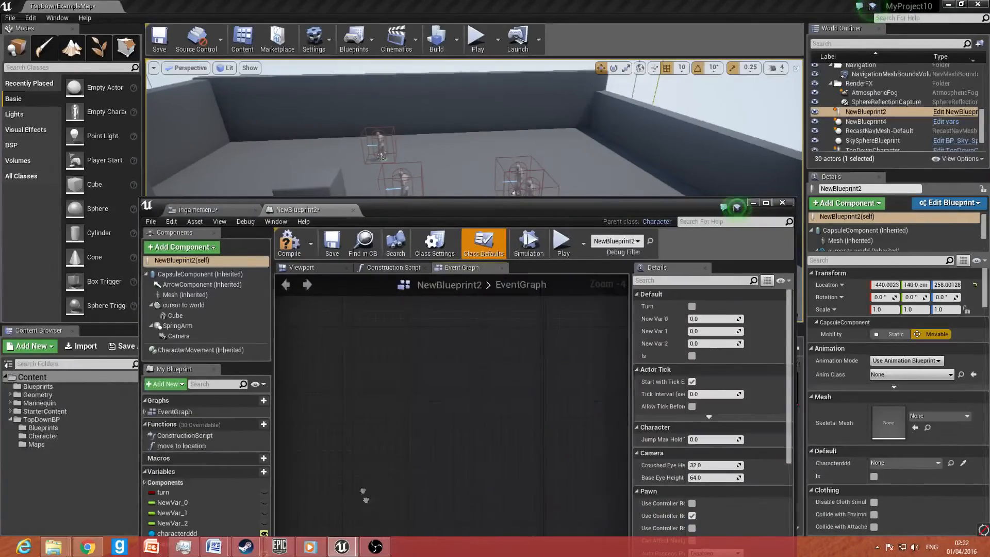
Step: Add an Escape key event and chain Set Game Paused (checked) to it
click(766, 203)
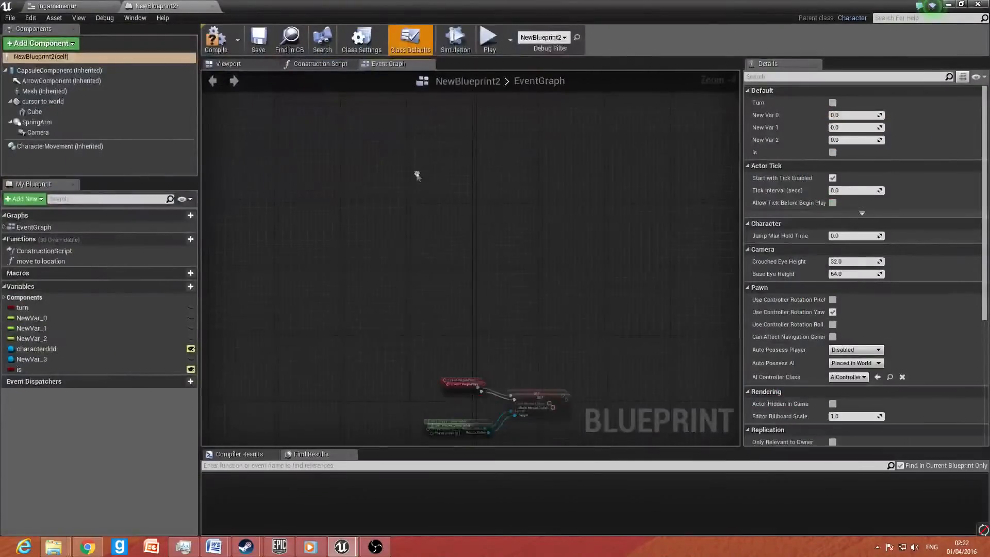
right_click(417, 175)
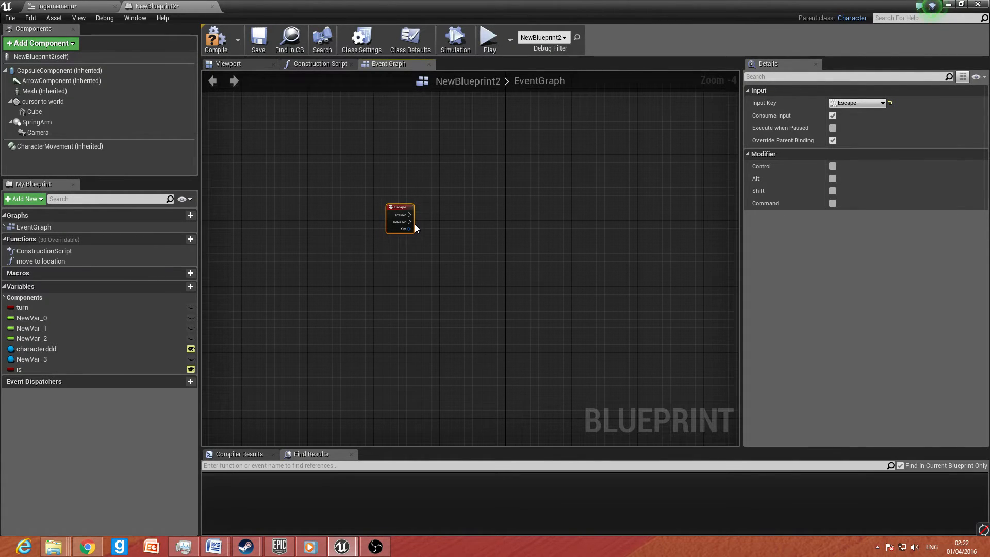
mouse_move(409, 214)
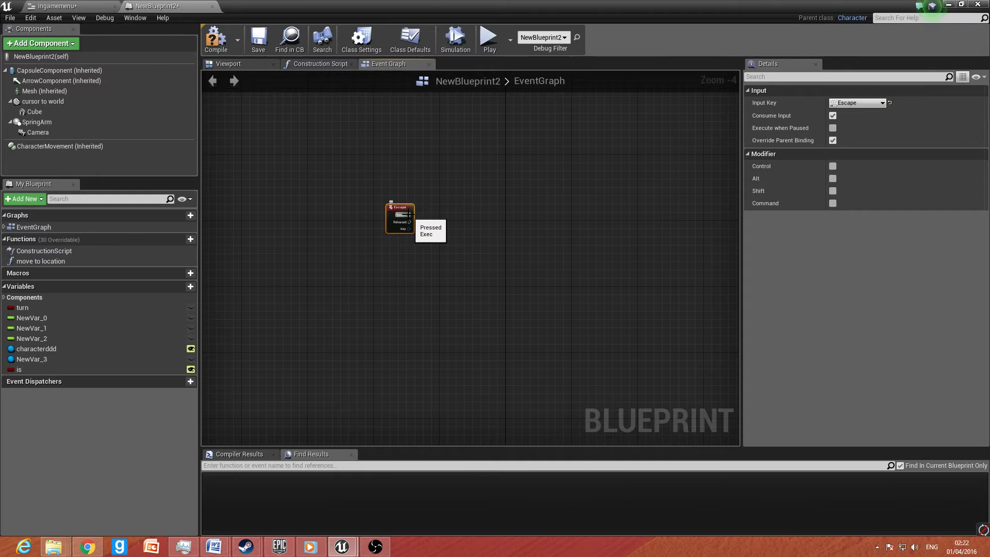
drag(409, 215, 462, 218)
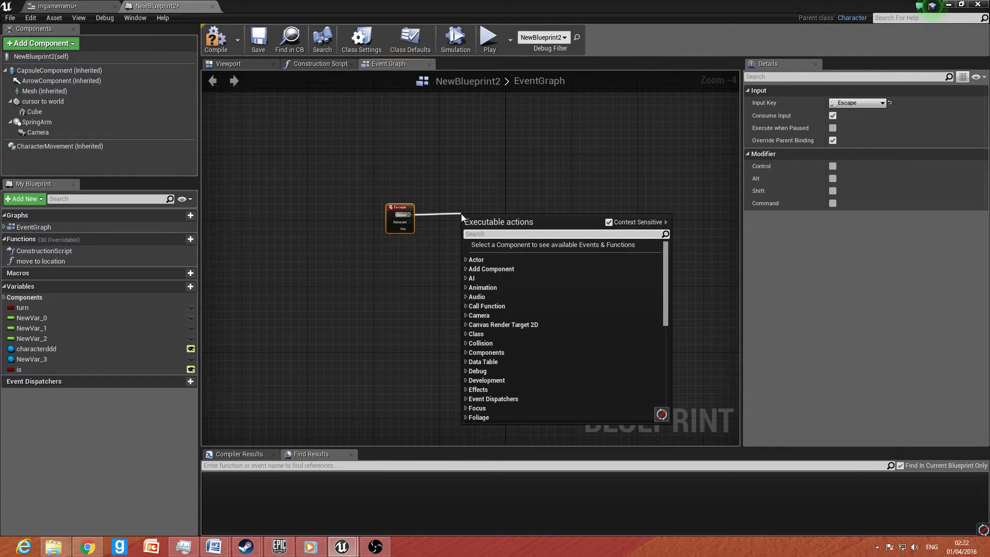
text(set g)
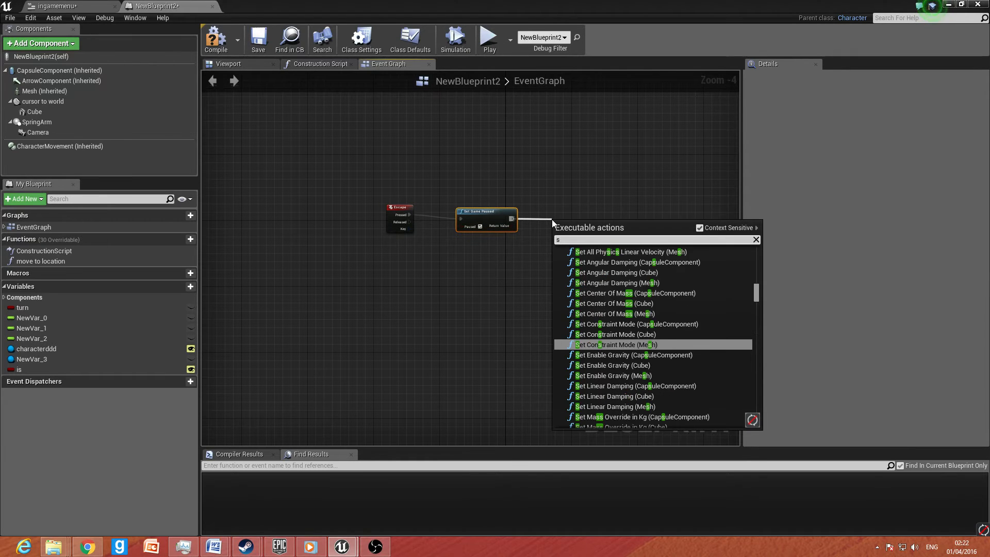
Step: Add Set Show Mouse Cursor (checked) after pausing the game
text(show mouse curs)
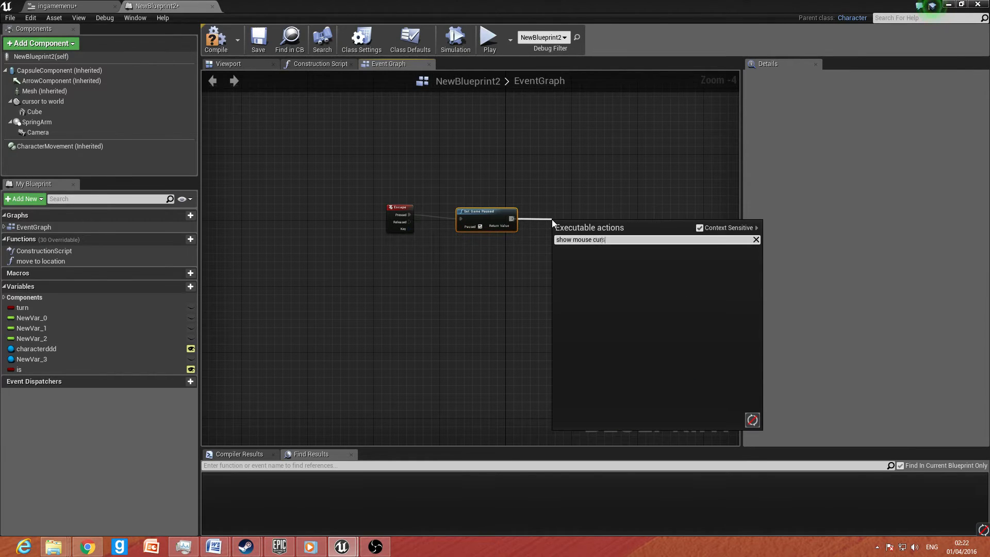
text(or)
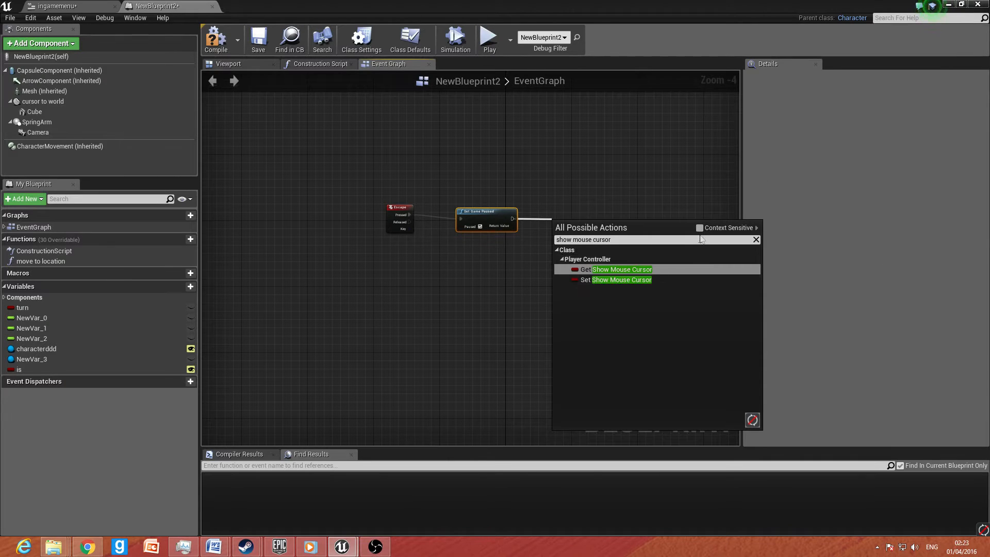
click(620, 280)
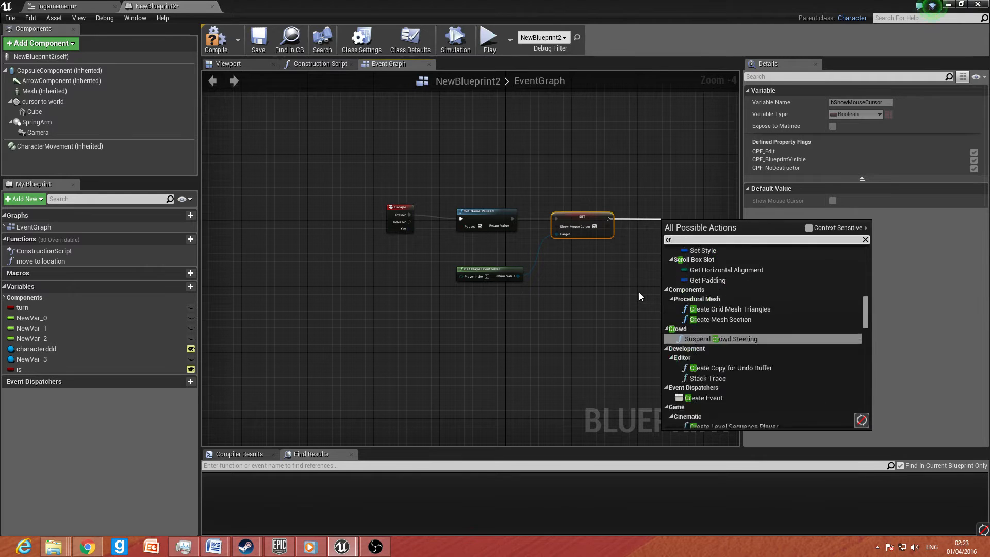
Step: Add a Create Widget node after showing the cursor
text(create wid#)
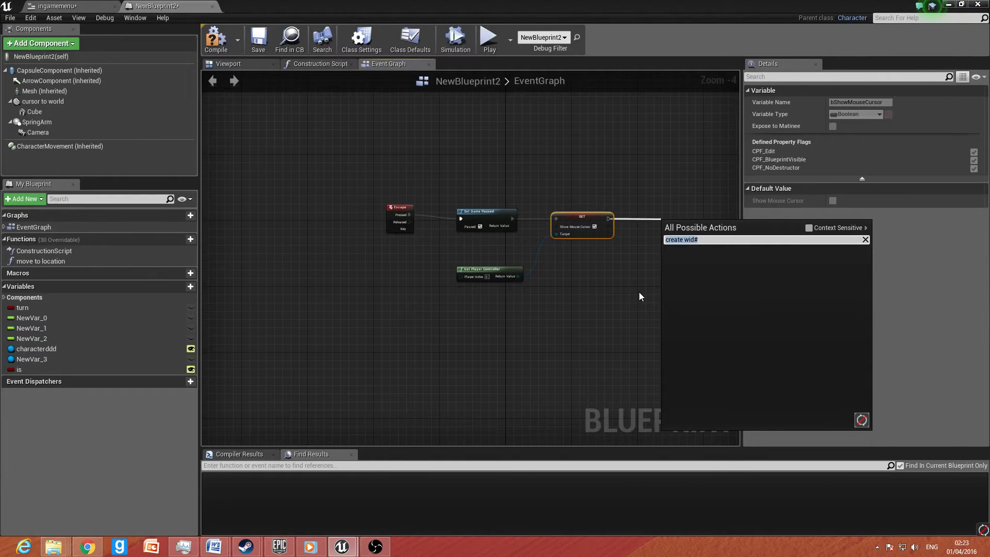
text(create wid)
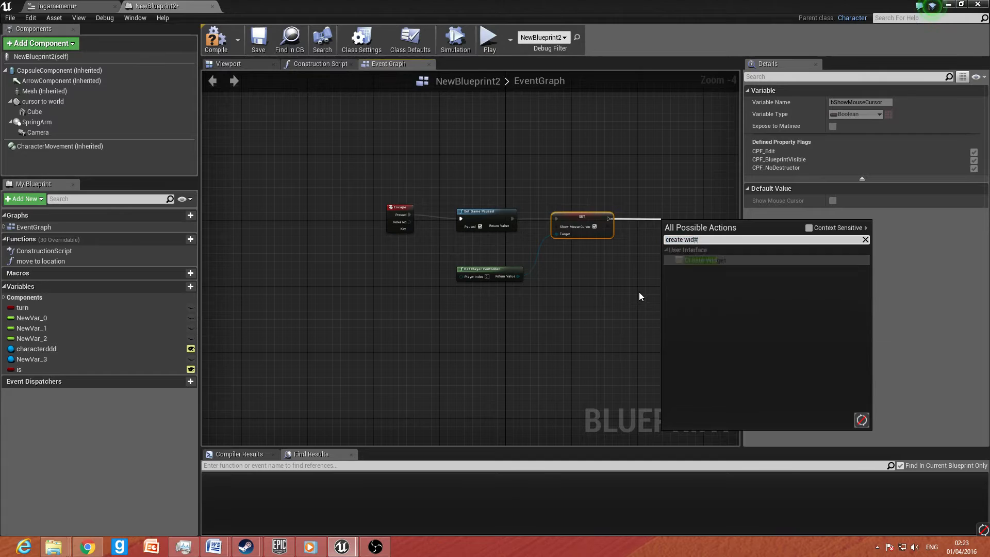
click(703, 260)
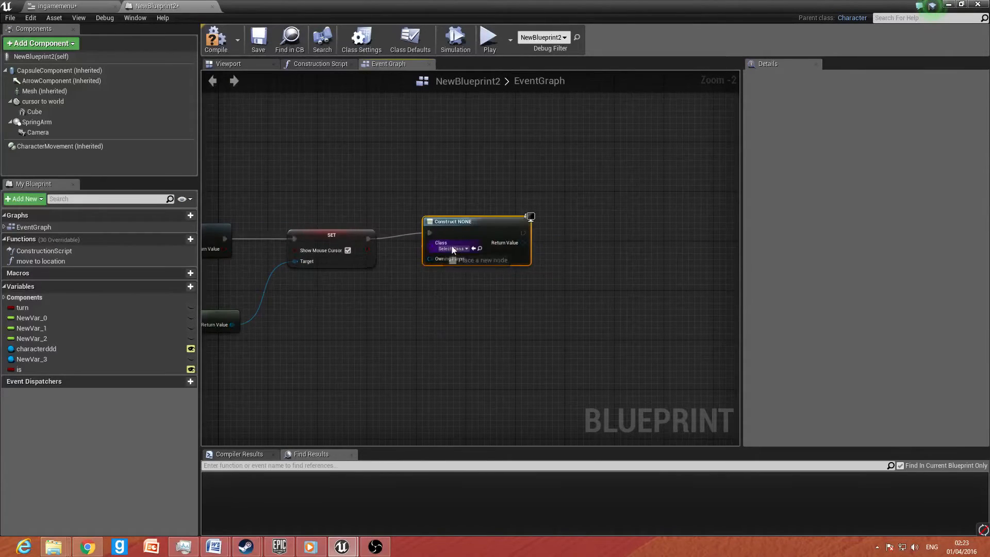
Step: Set the Create Widget class to ingamemenu and pull a follow-up node off its Return Value
click(450, 248)
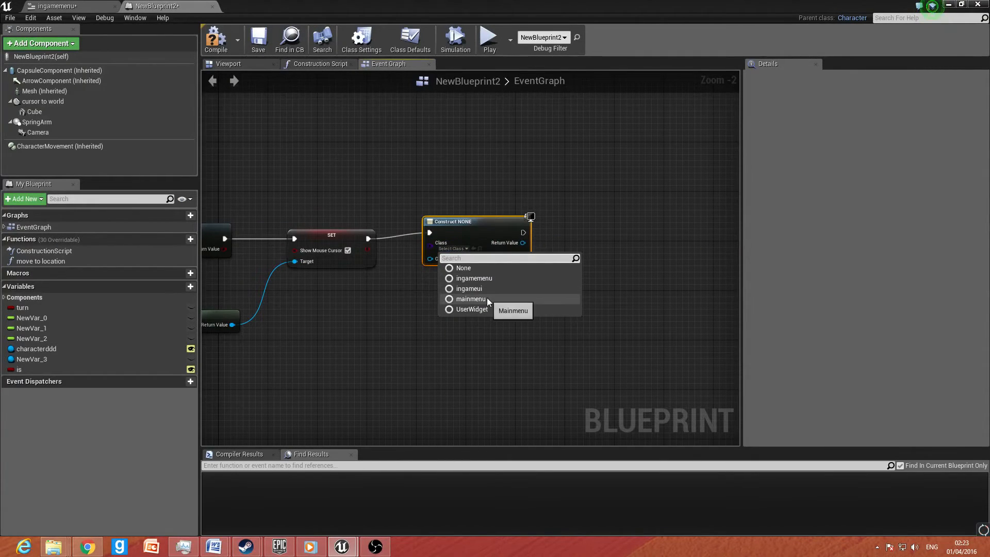
click(473, 278)
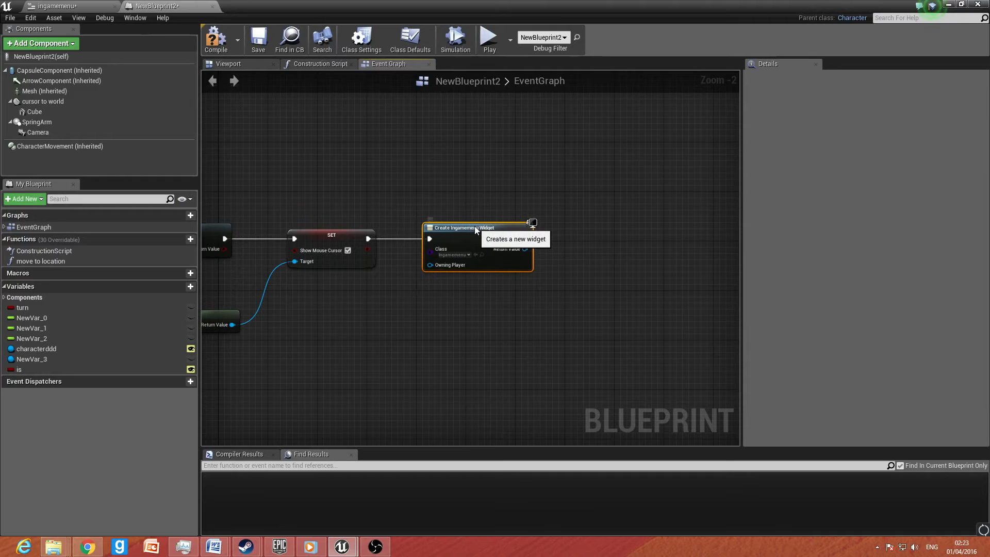
mouse_move(338, 240)
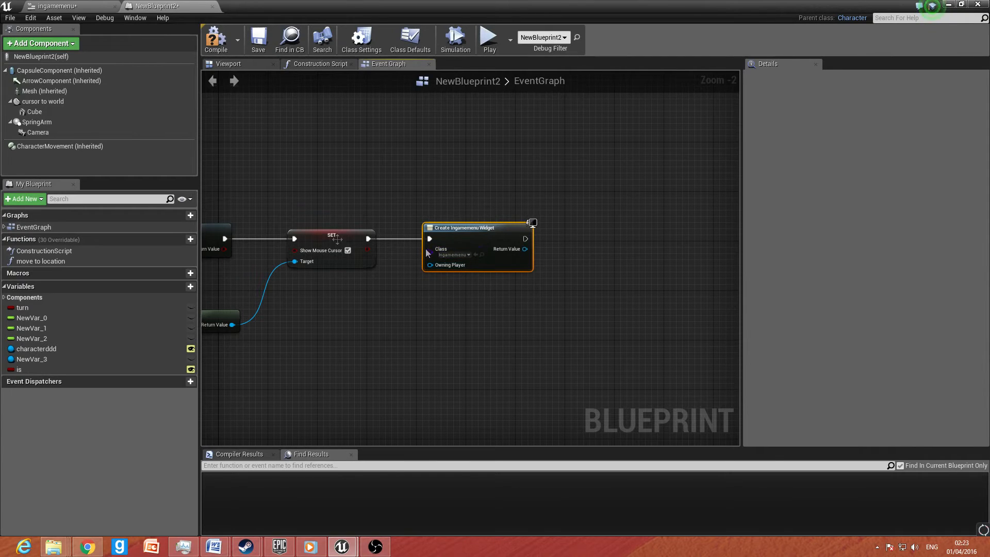
drag(525, 238, 574, 251)
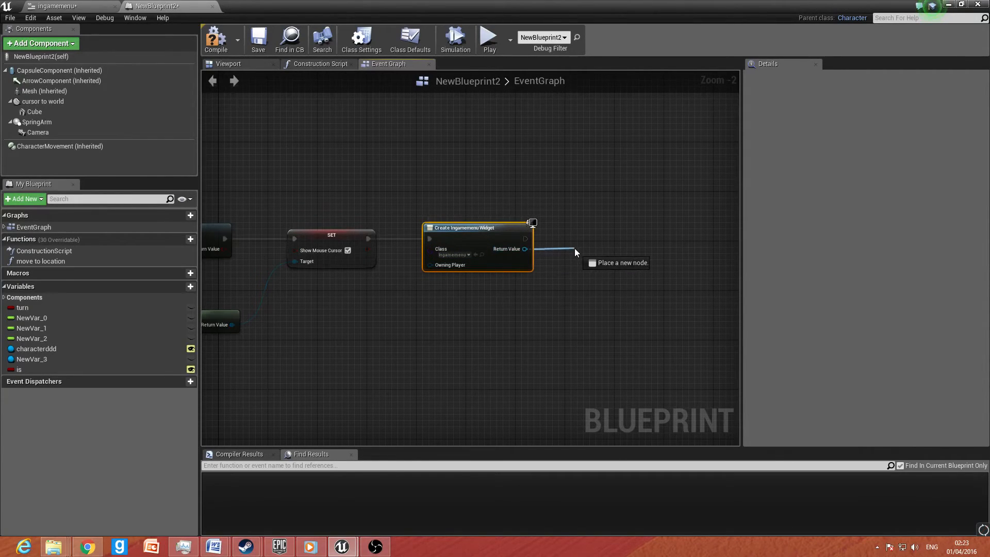
click(575, 253)
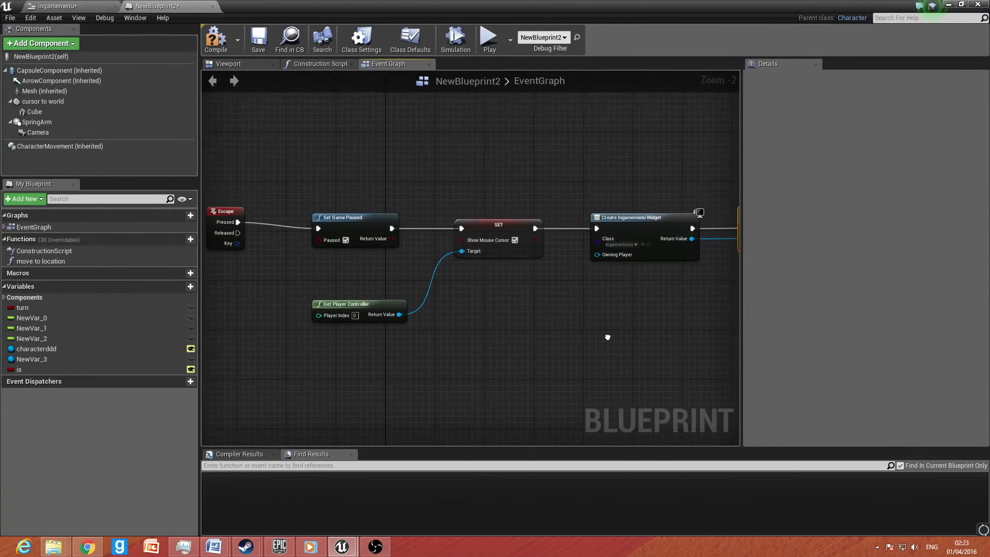
mouse_move(339, 216)
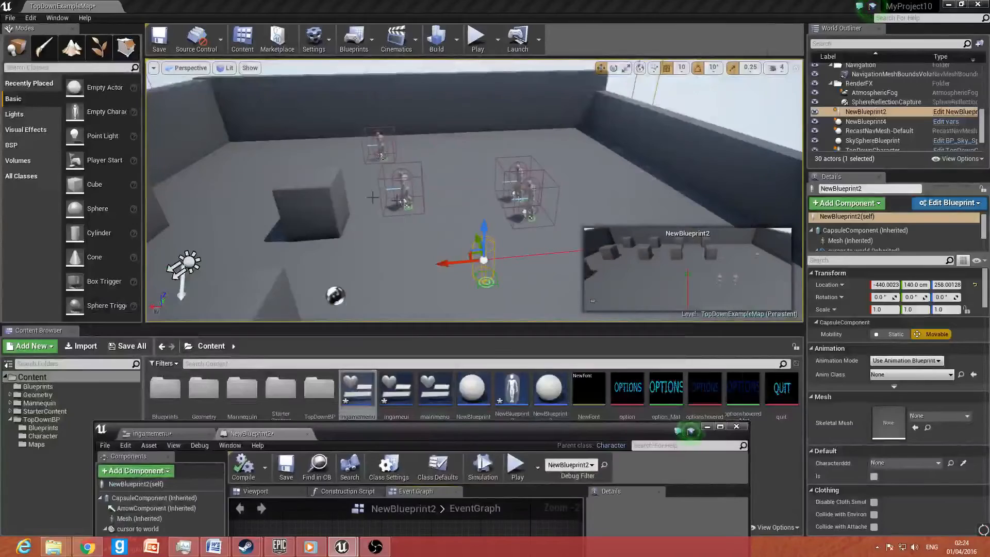
mouse_move(477, 39)
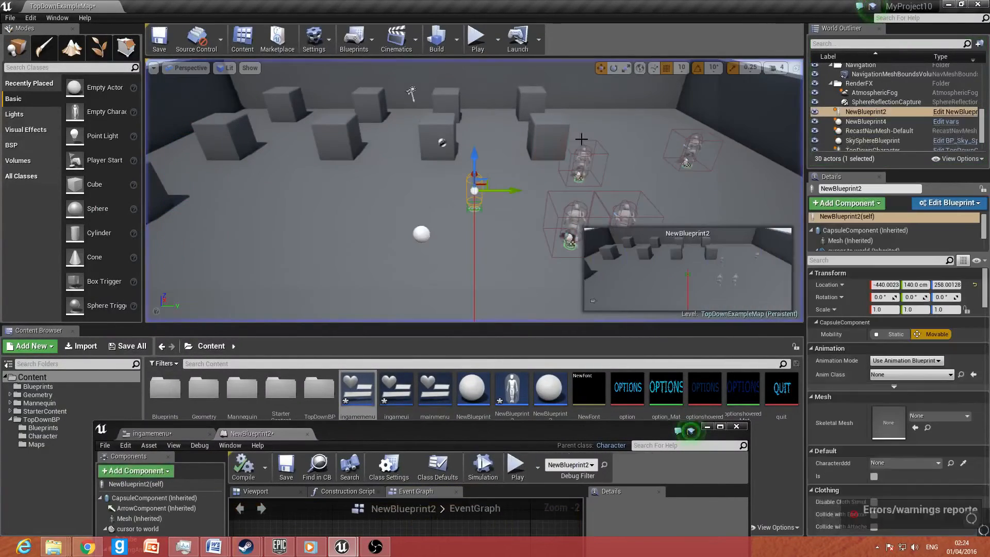
Step: Launch TopDownExampleMap as a Standalone Game from the Play dropdown
click(476, 39)
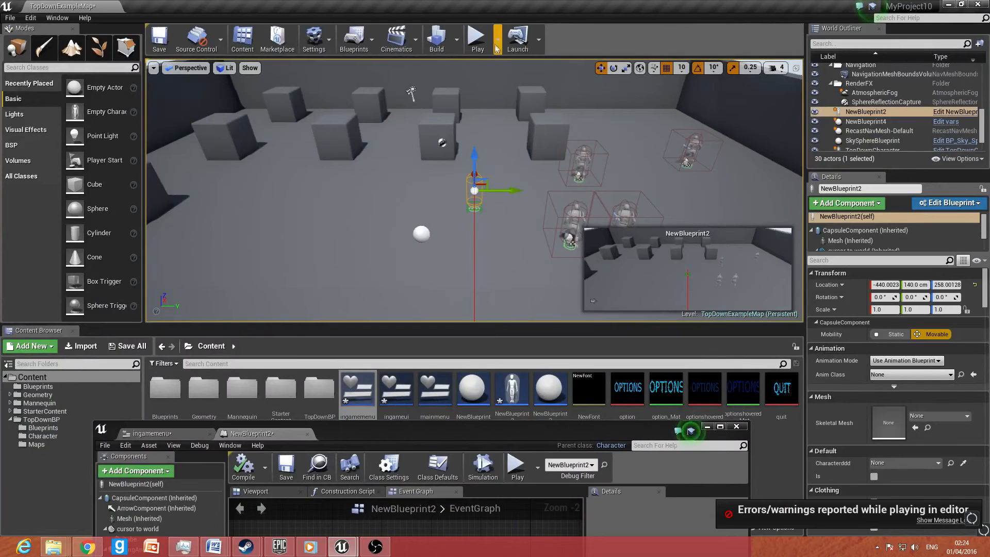
click(489, 38)
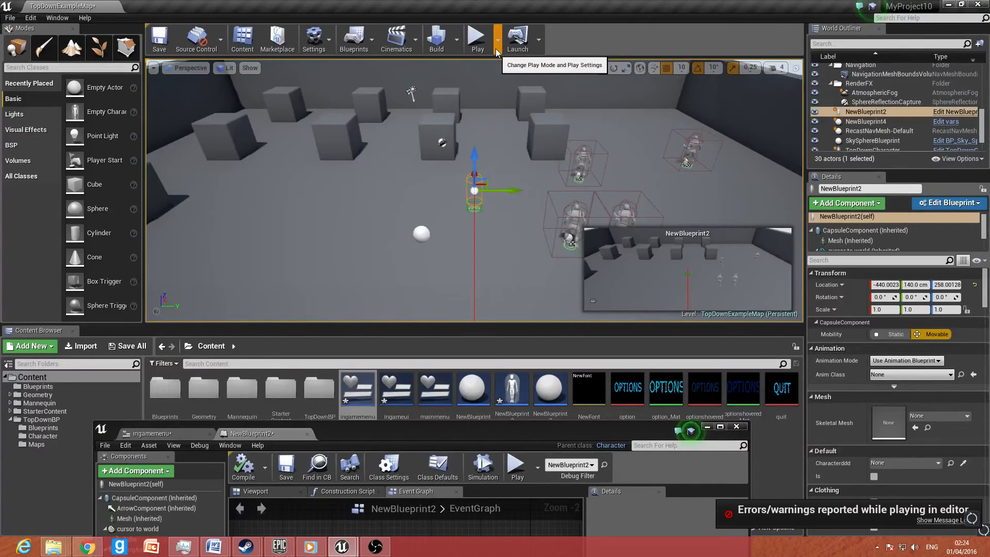
click(497, 40)
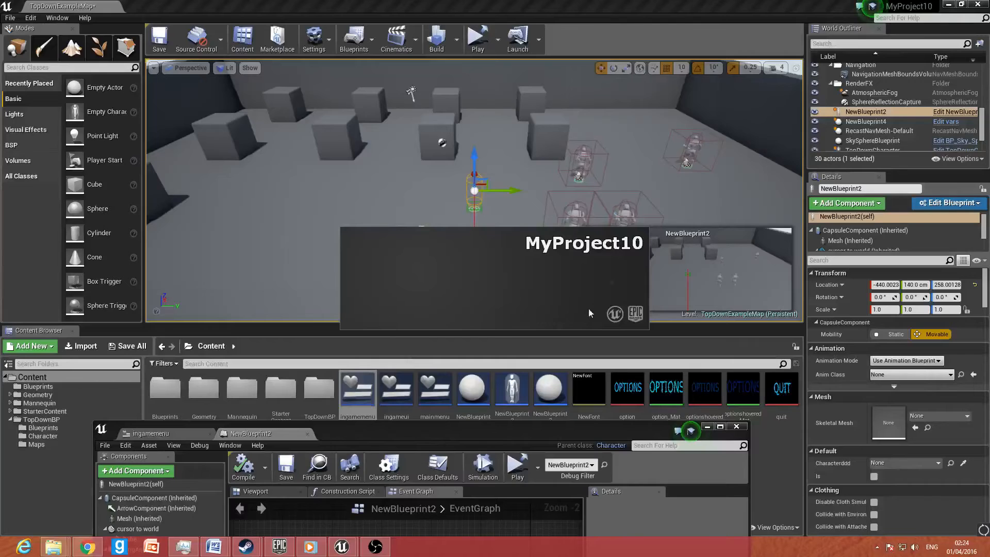
mouse_move(488, 239)
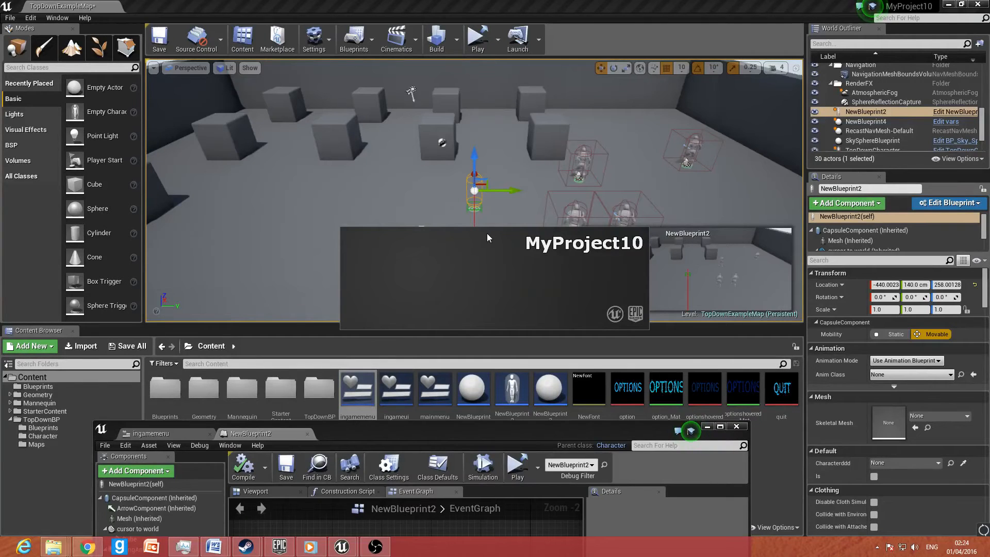
click(477, 39)
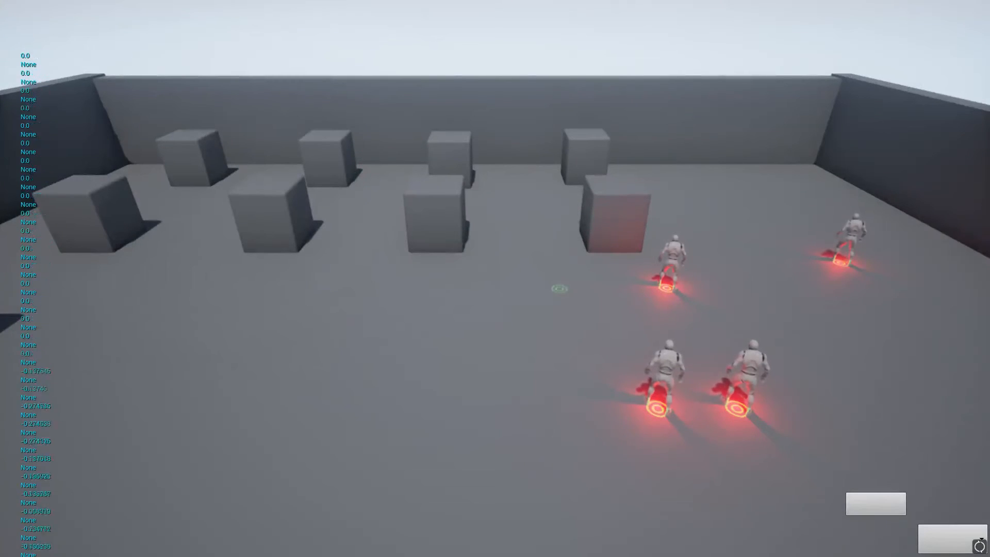
Step: Open the pause menu with Escape and Resume, twice, in the running game
key(Escape)
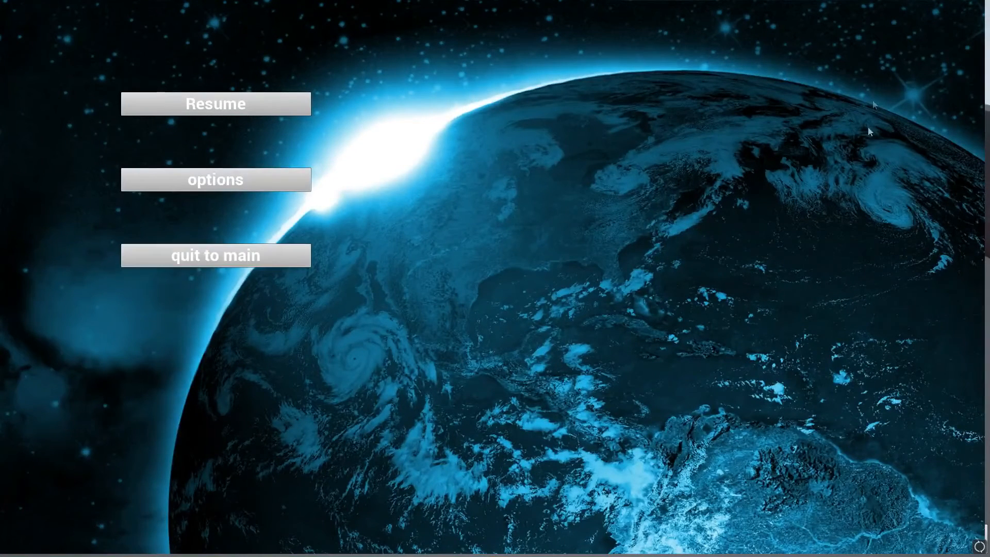
mouse_move(985, 221)
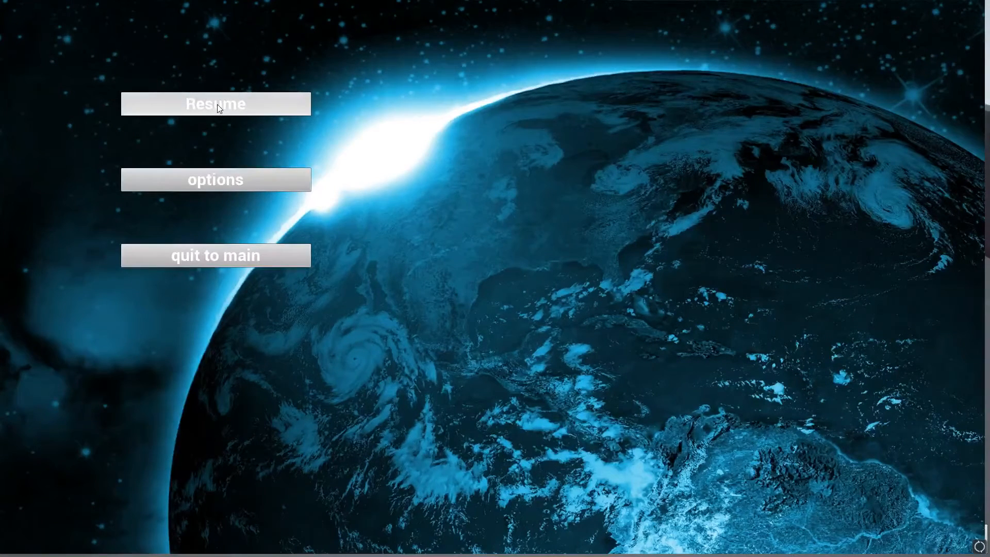
click(214, 103)
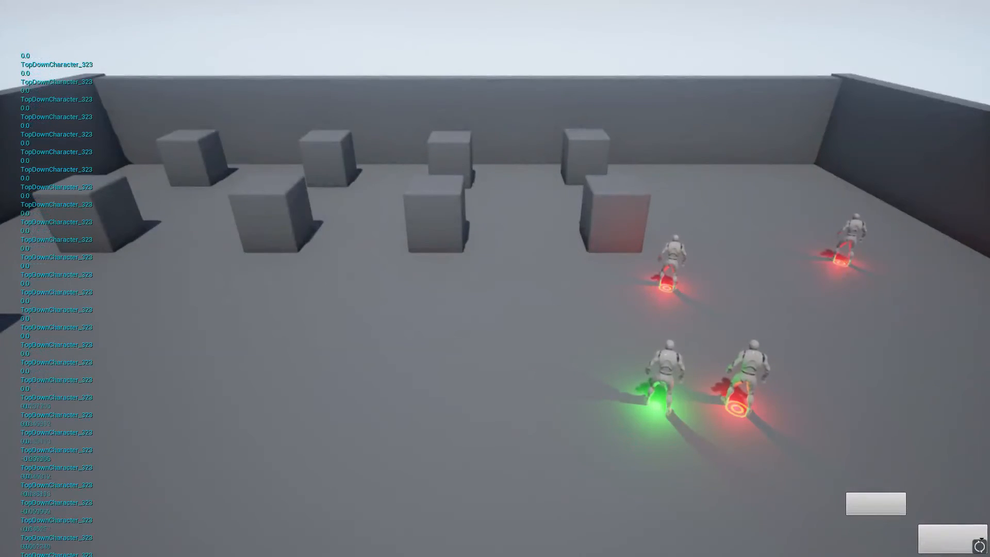
key(Escape)
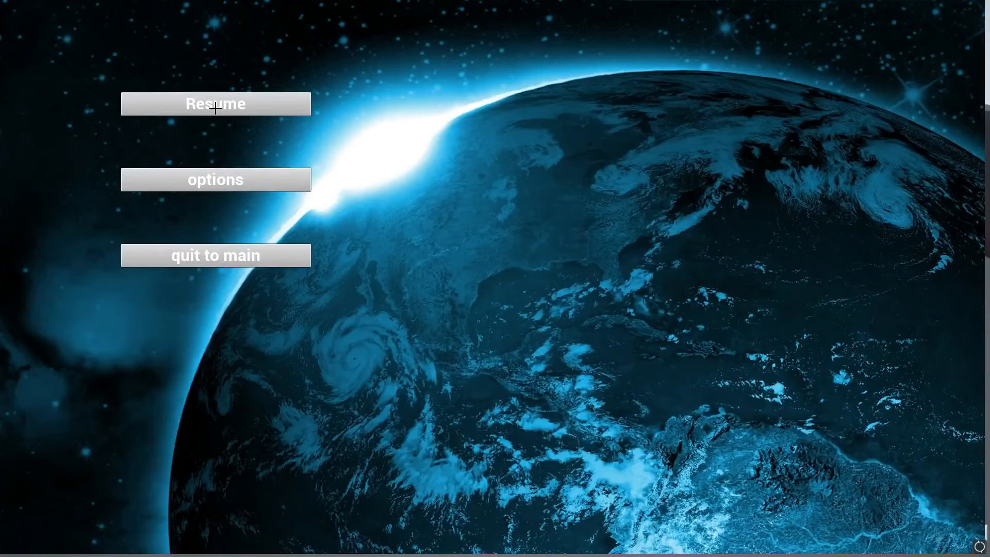
click(216, 103)
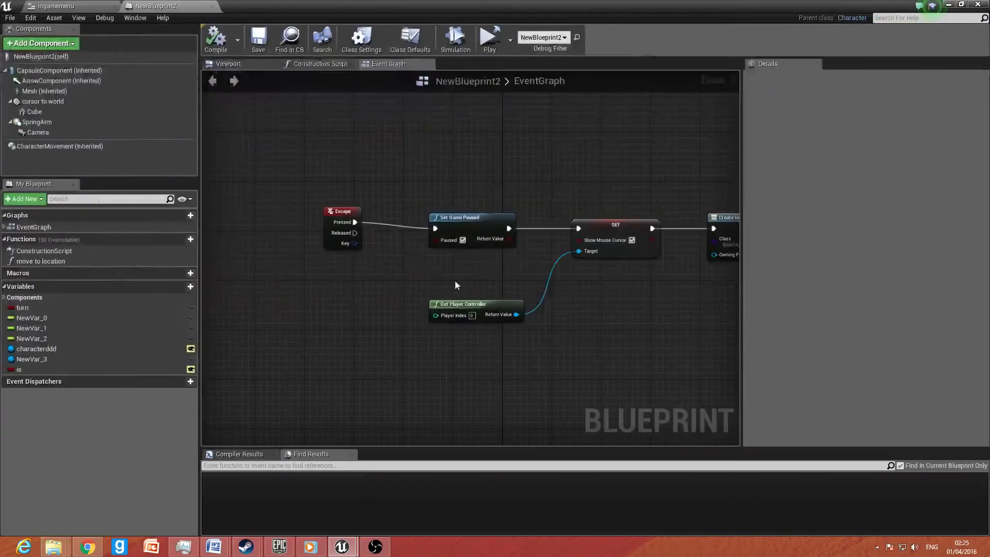
Step: Select the quit to main button in ingamemenu and add its OnClicked event
click(54, 6)
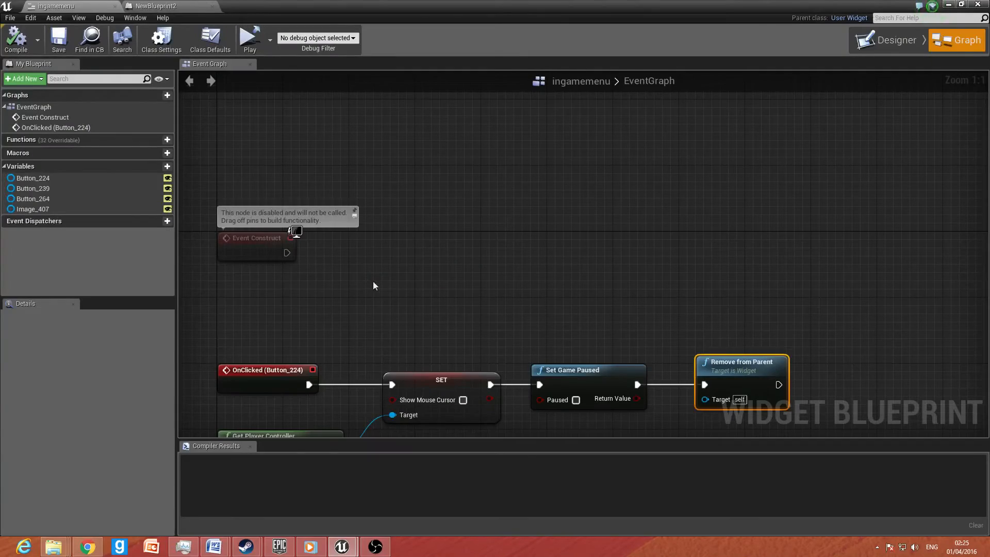
click(891, 41)
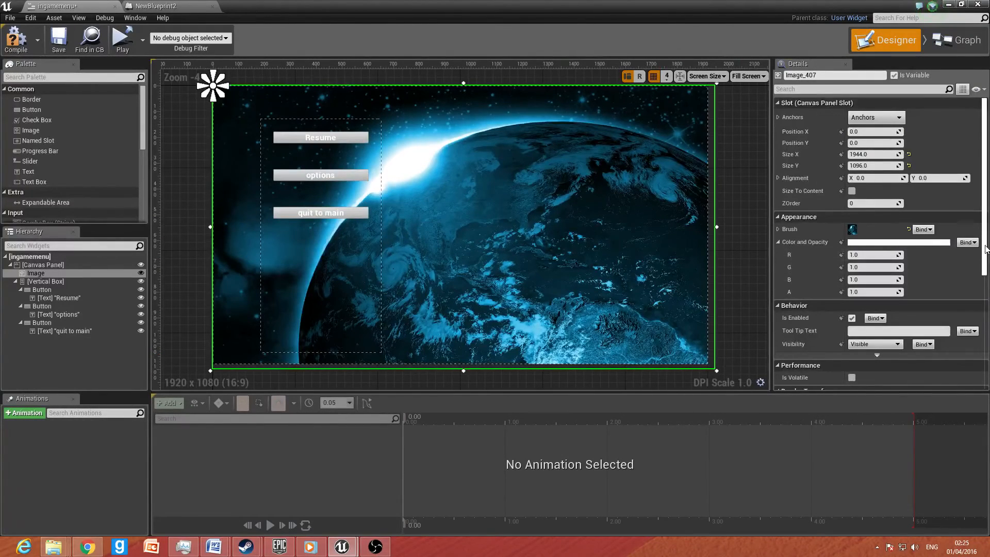
click(319, 212)
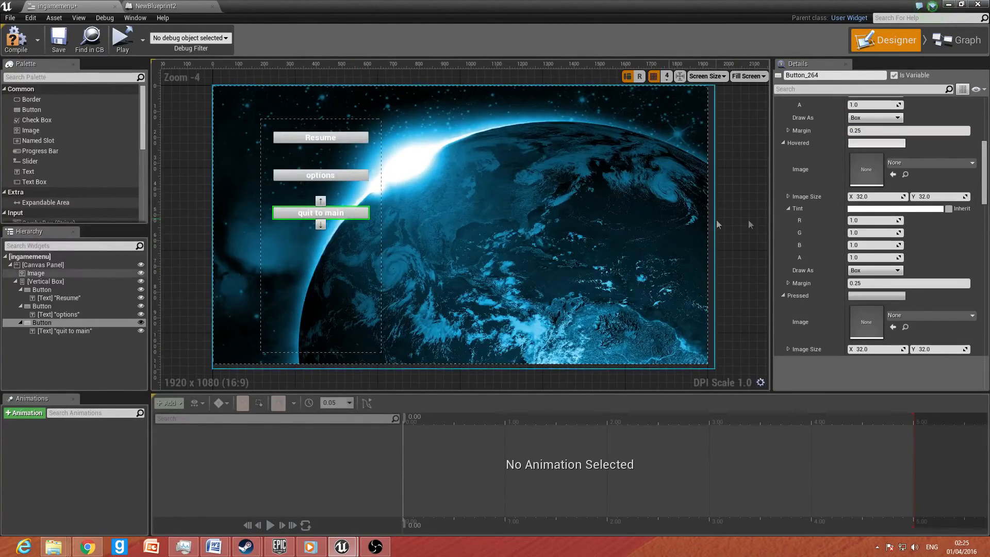
scroll(down, 3)
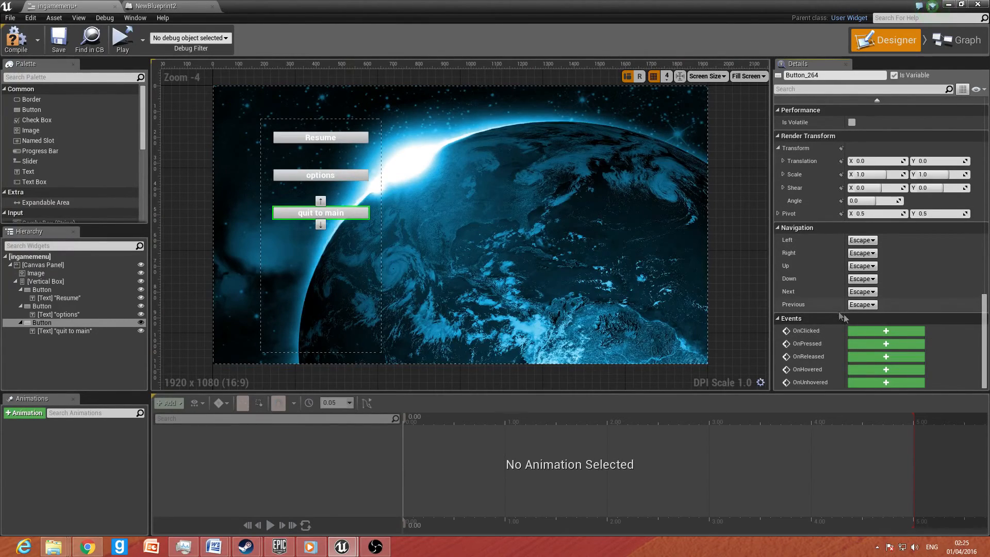
click(955, 40)
text(create)
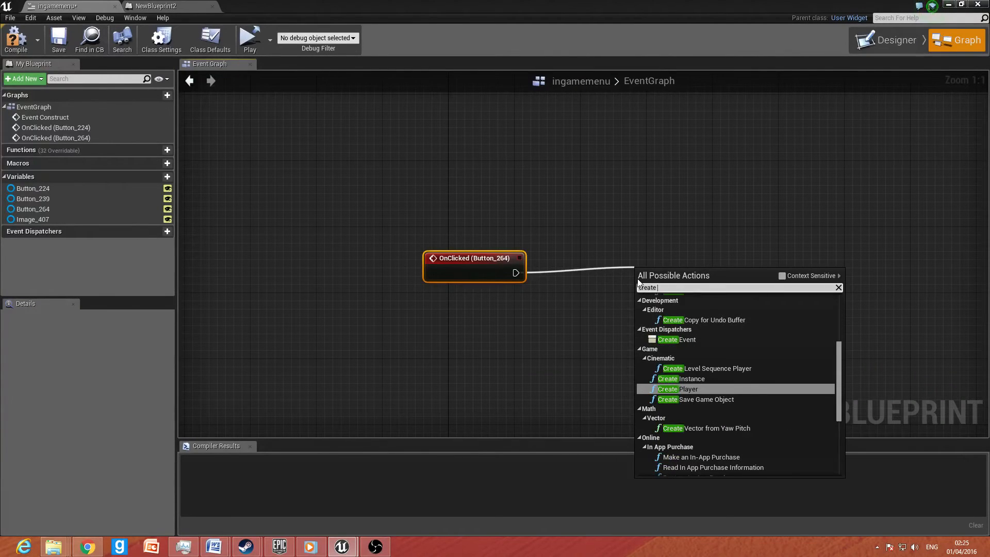
Step: After the quit button's OnClicked, create the mainmenu widget and add it to the viewport
click(677, 389)
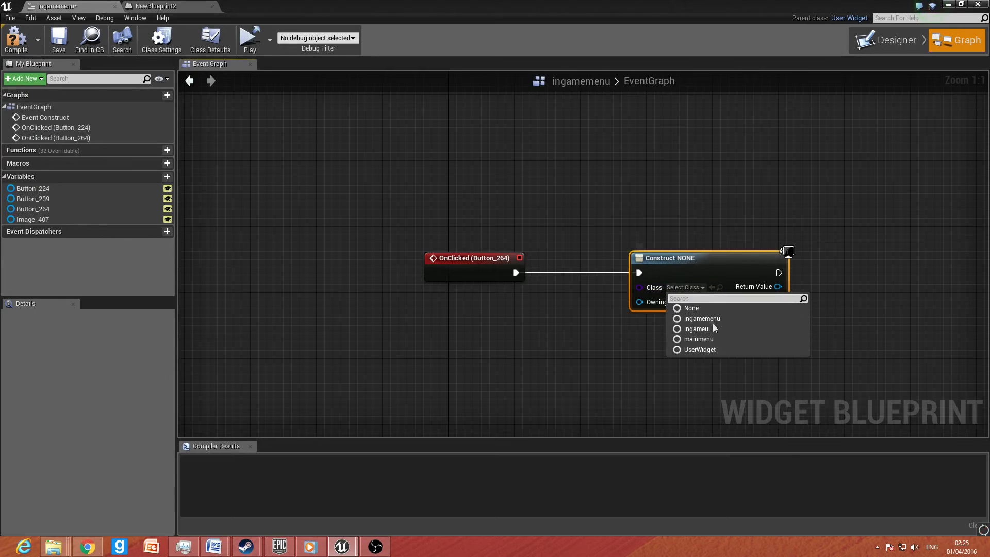
click(699, 339)
text(a)
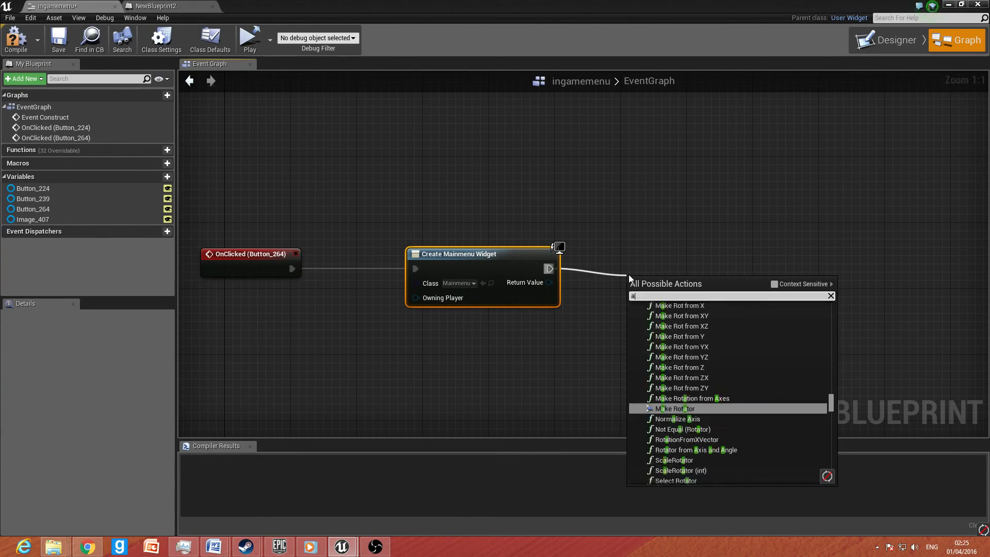
text(dd to)
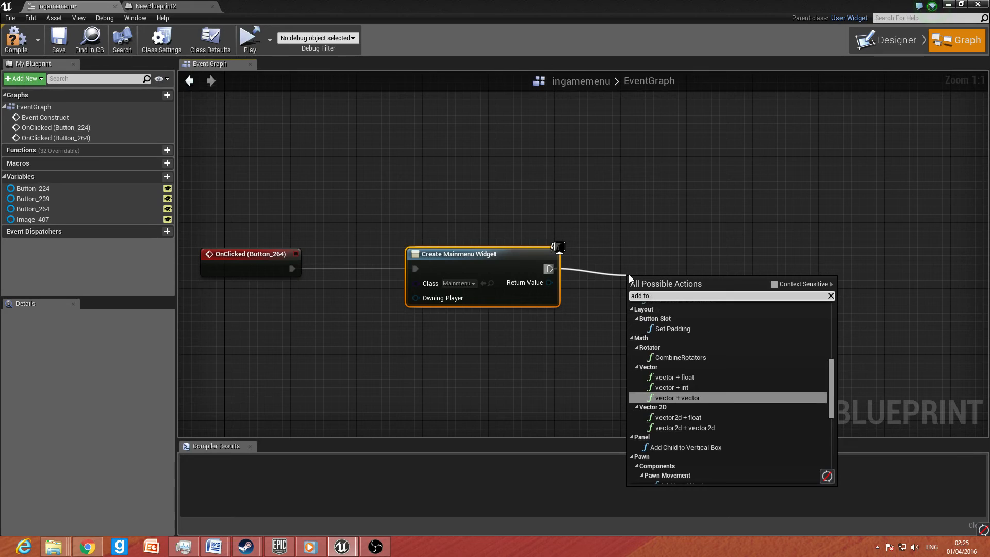
click(668, 279)
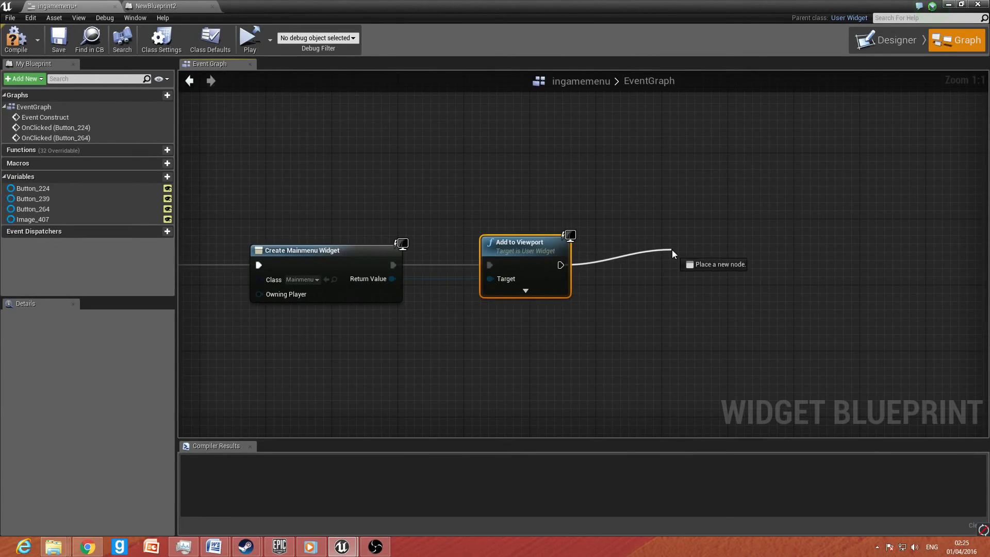
Step: Remove the pause menu from its parent after showing the main menu
text(remove from)
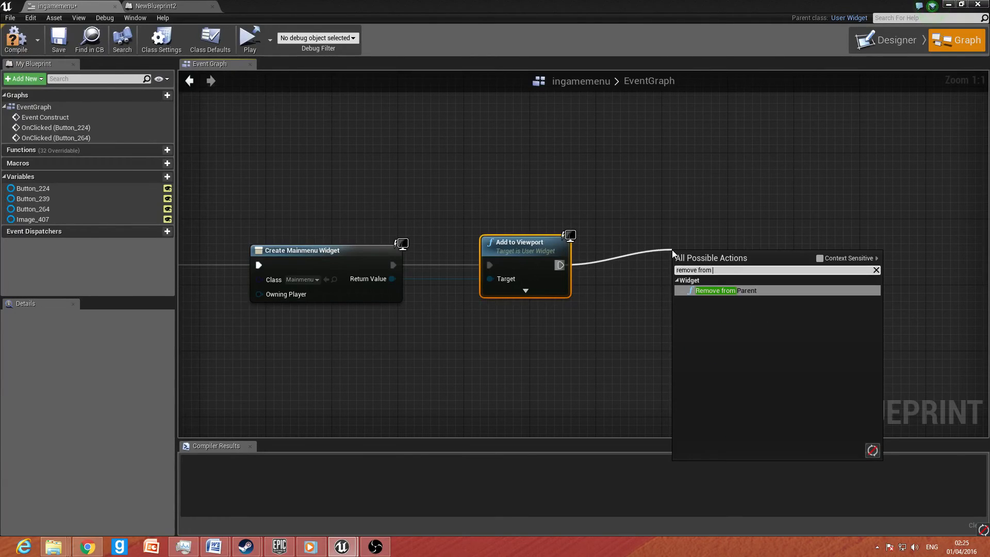
click(725, 291)
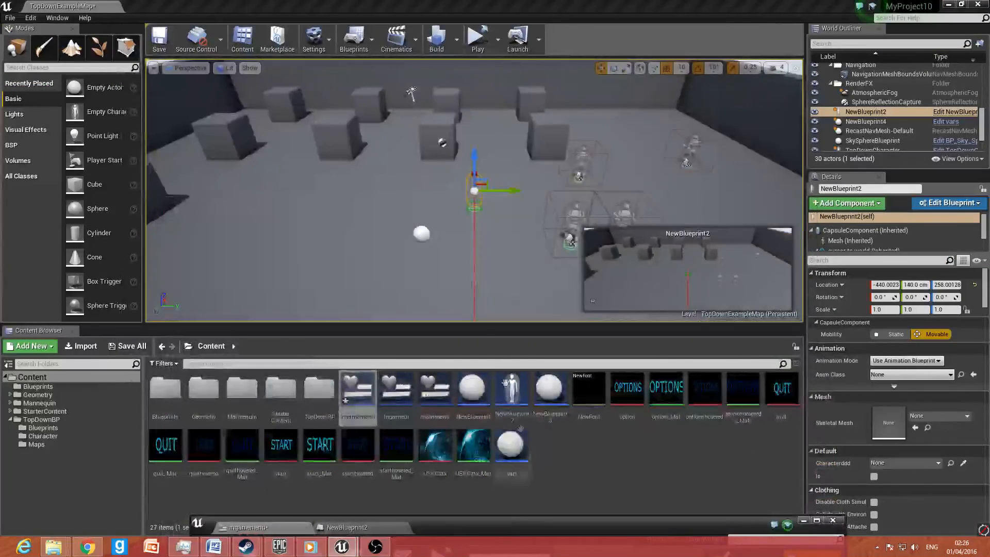
Step: Save ingamemenu, launch the standalone game and start play from its Start/Options/Quit main menu
click(477, 35)
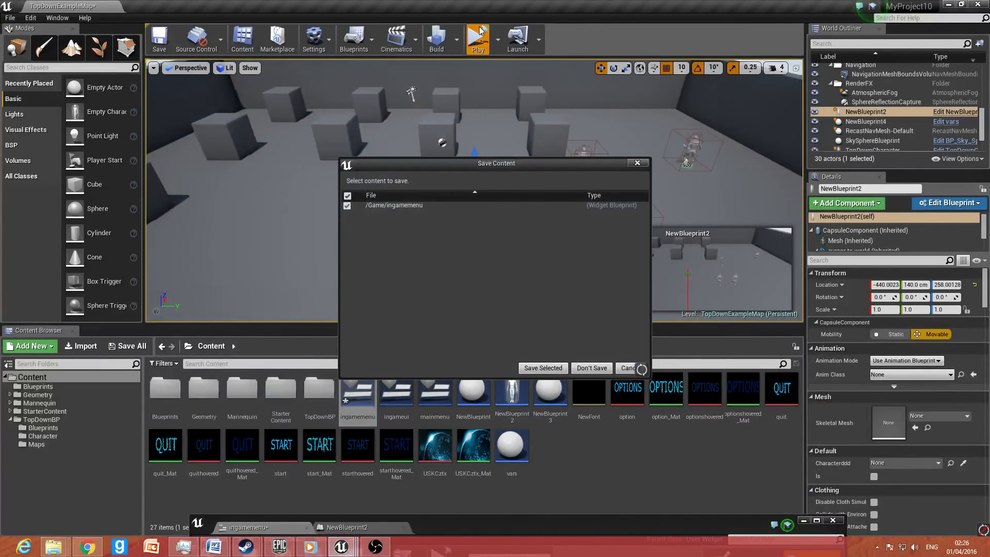
click(541, 367)
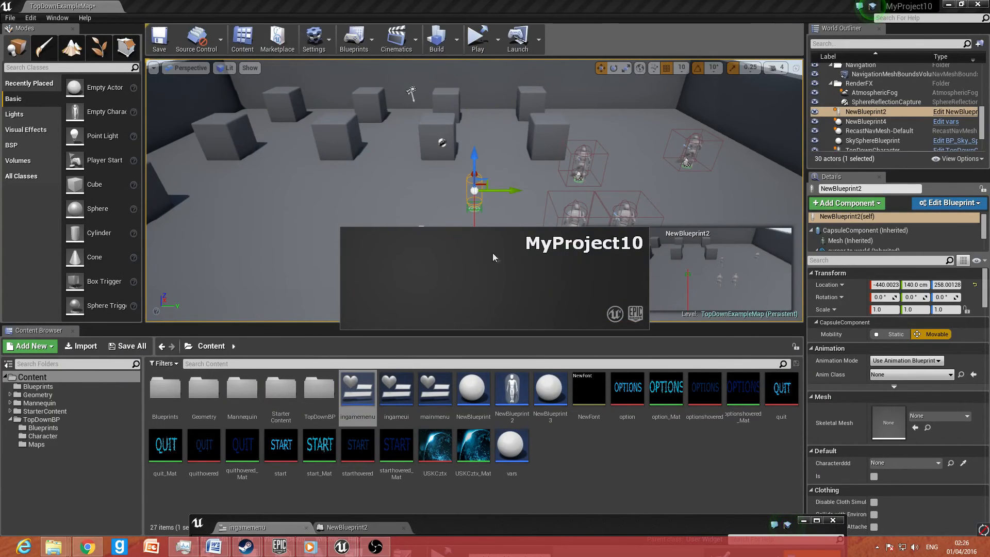
click(477, 39)
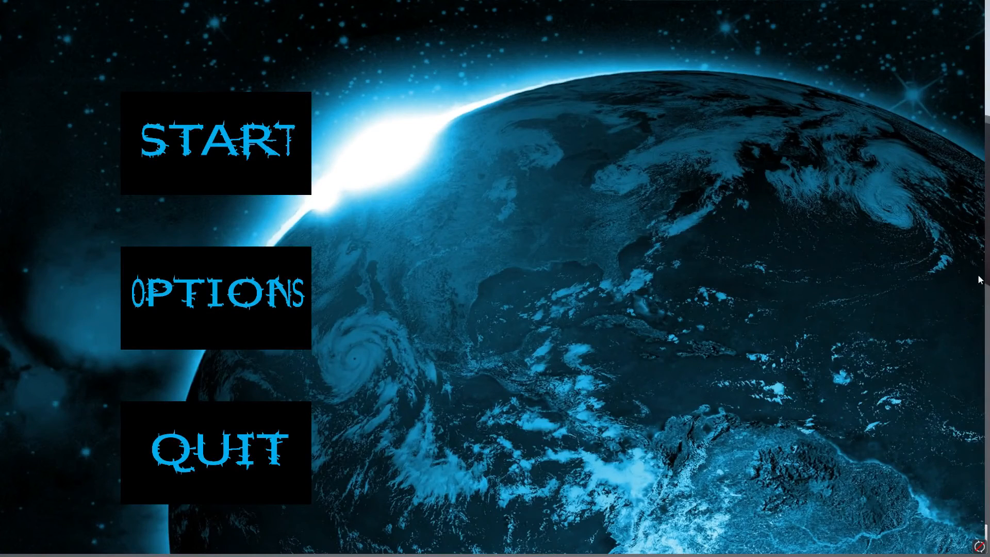
mouse_move(952, 63)
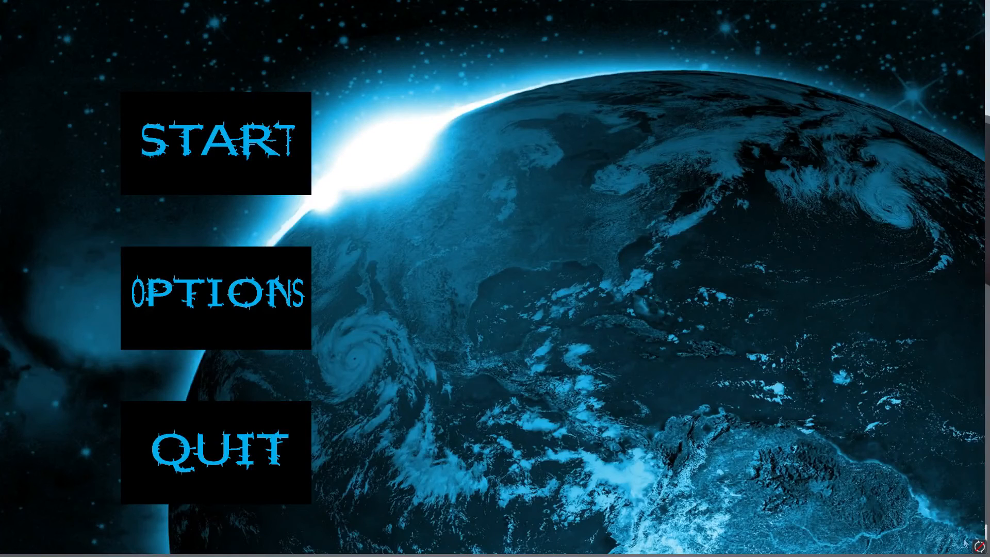
mouse_move(415, 285)
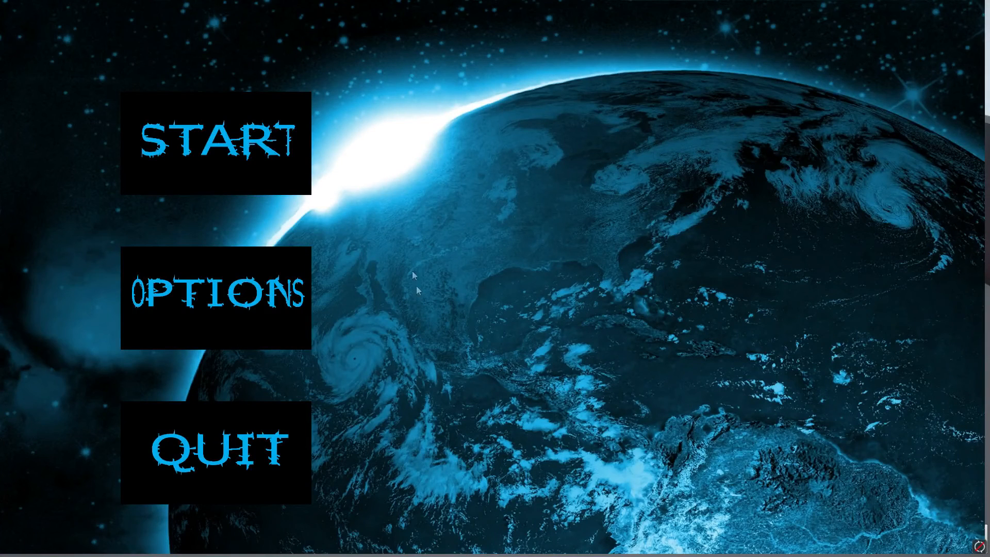
click(215, 145)
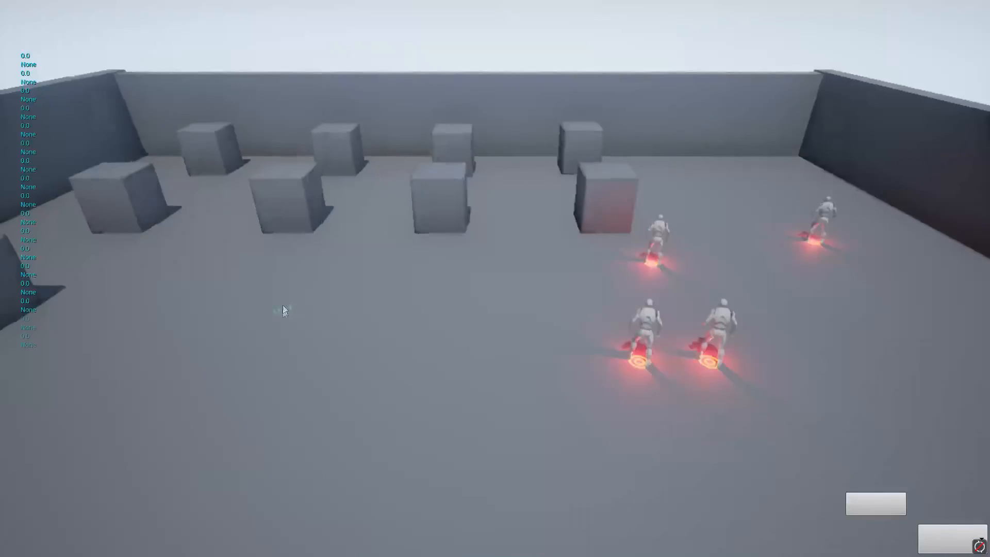